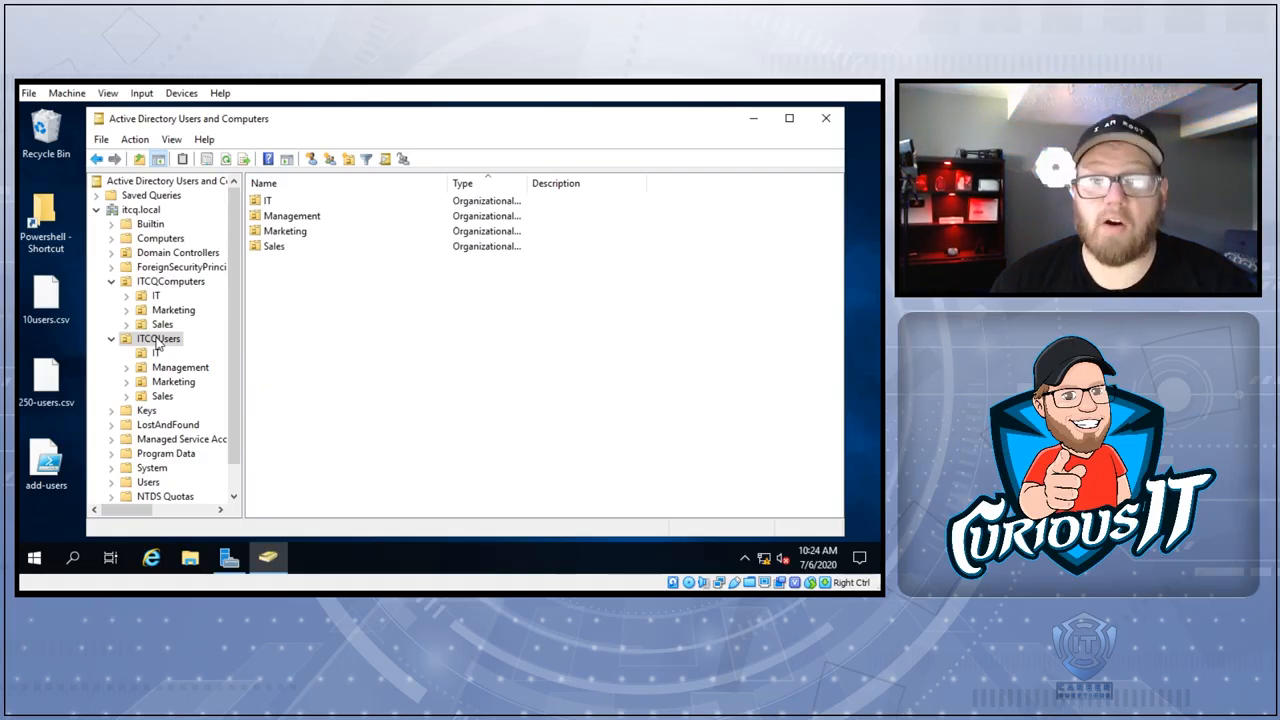
Select the IT unit under ITCQUsers and bring up its context menu
{"action": "left_click", "coordinate": [156, 353]}
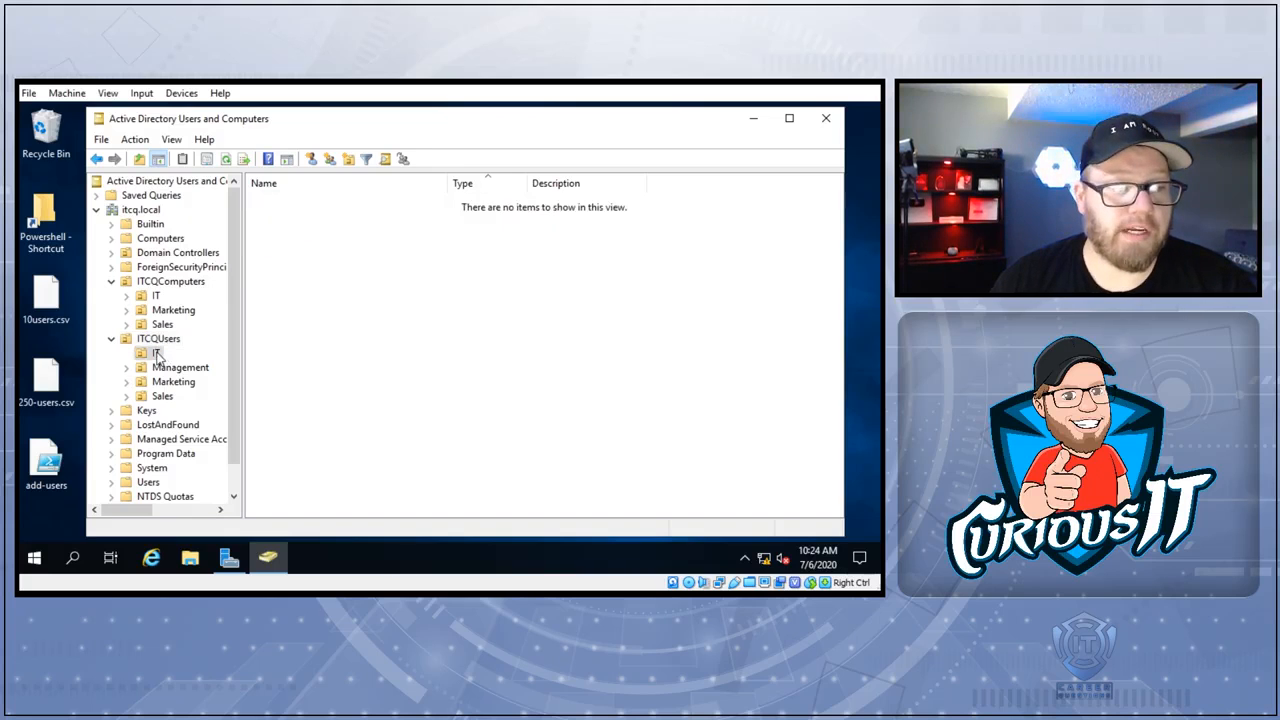
{"action": "right_click", "coordinate": [156, 352]}
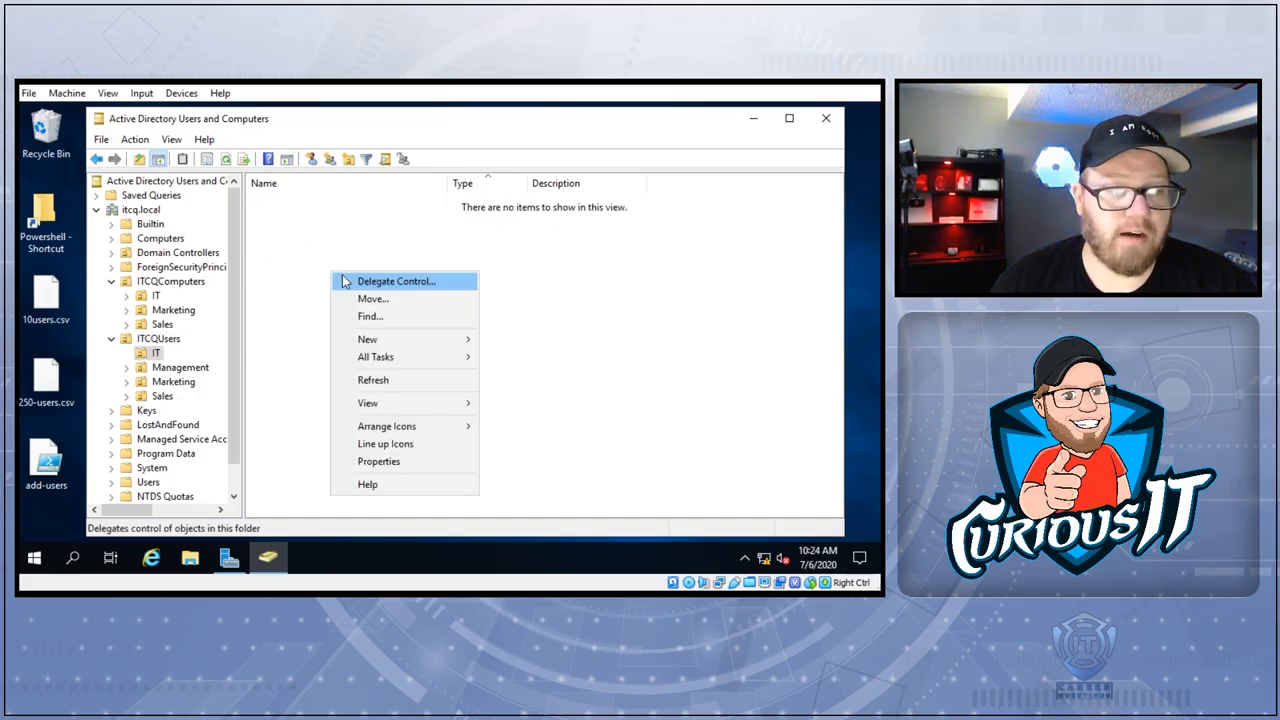
{"action": "mouse_move", "coordinate": [443, 333]}
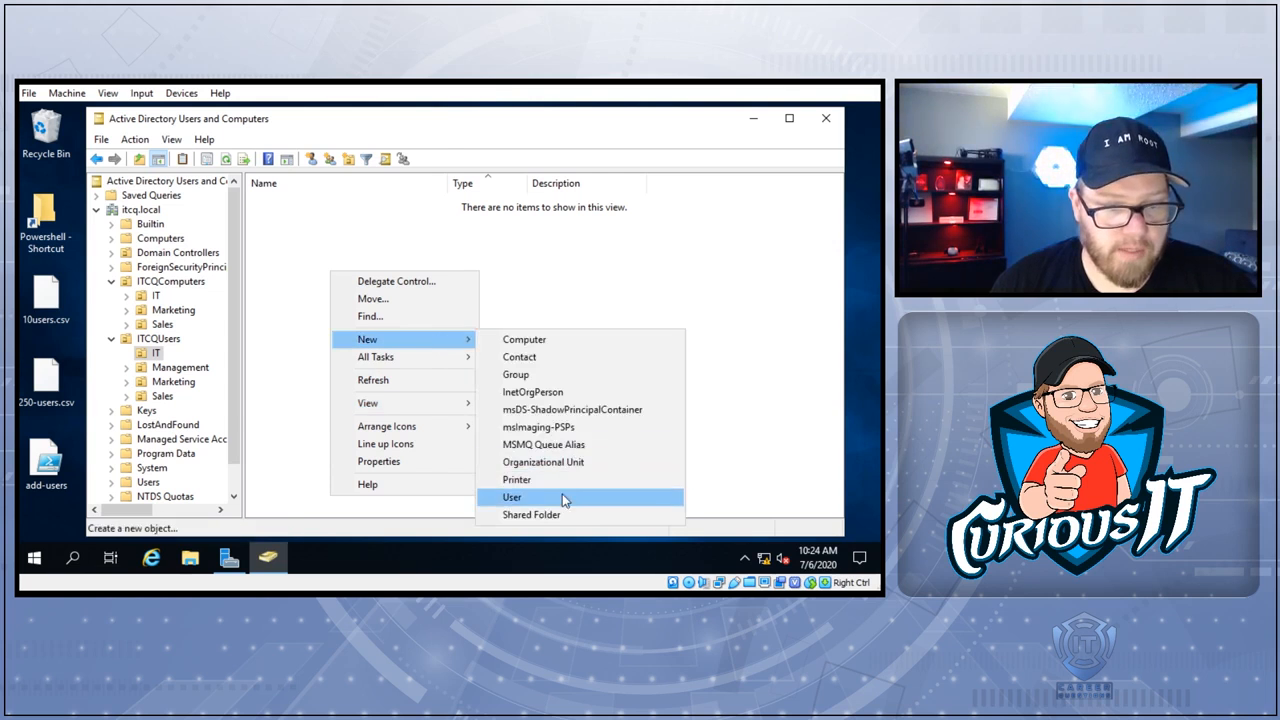
{"action": "left_click", "coordinate": [511, 497]}
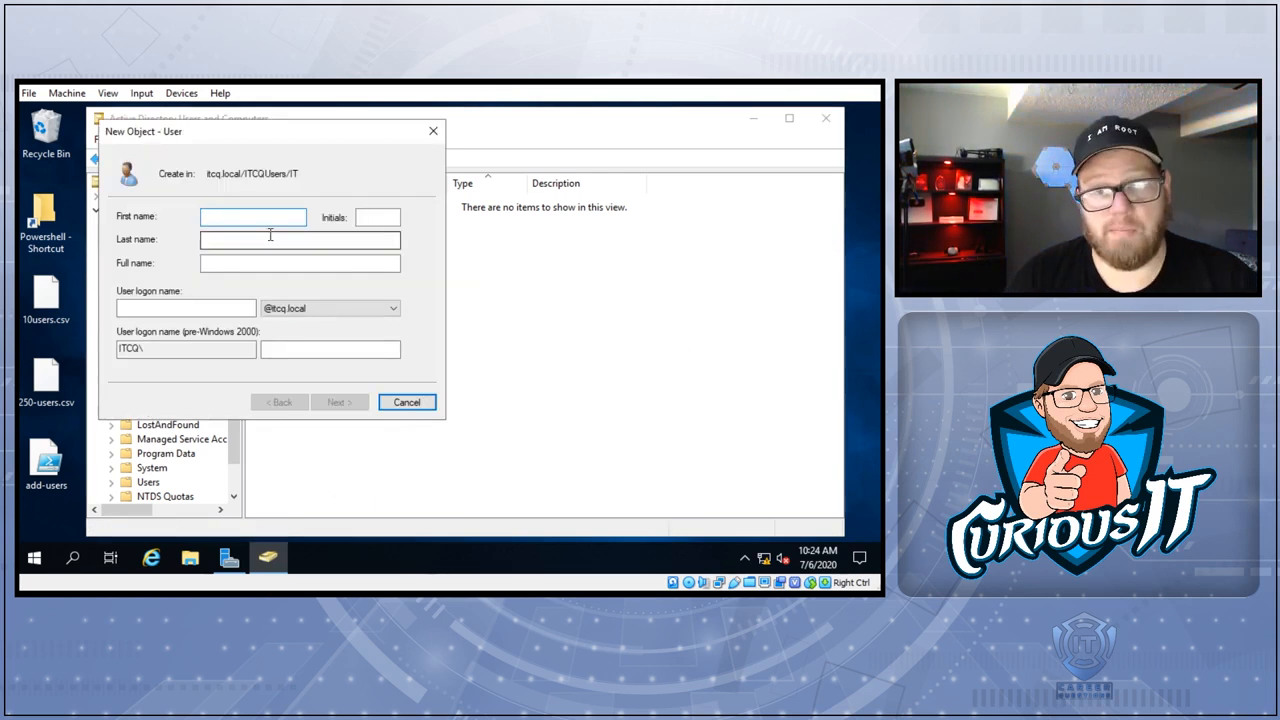
{"action": "type", "text": "Hil"}
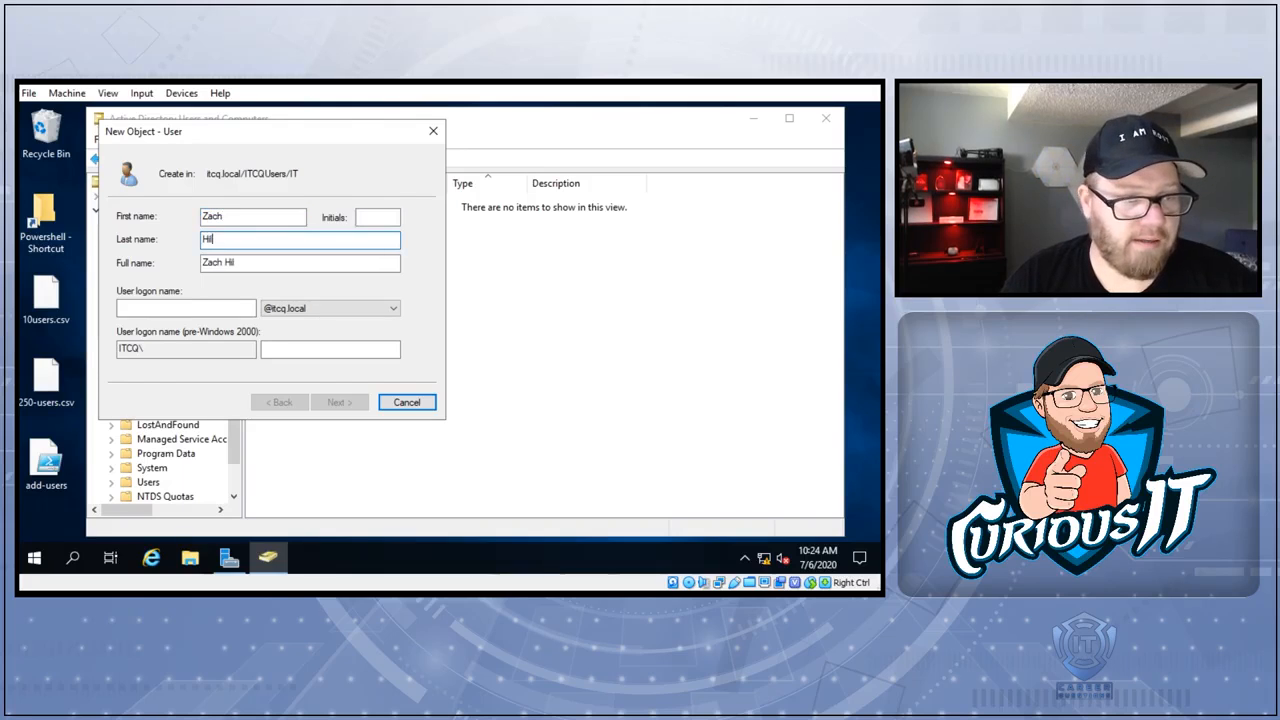
{"action": "type", "text": "Z"}
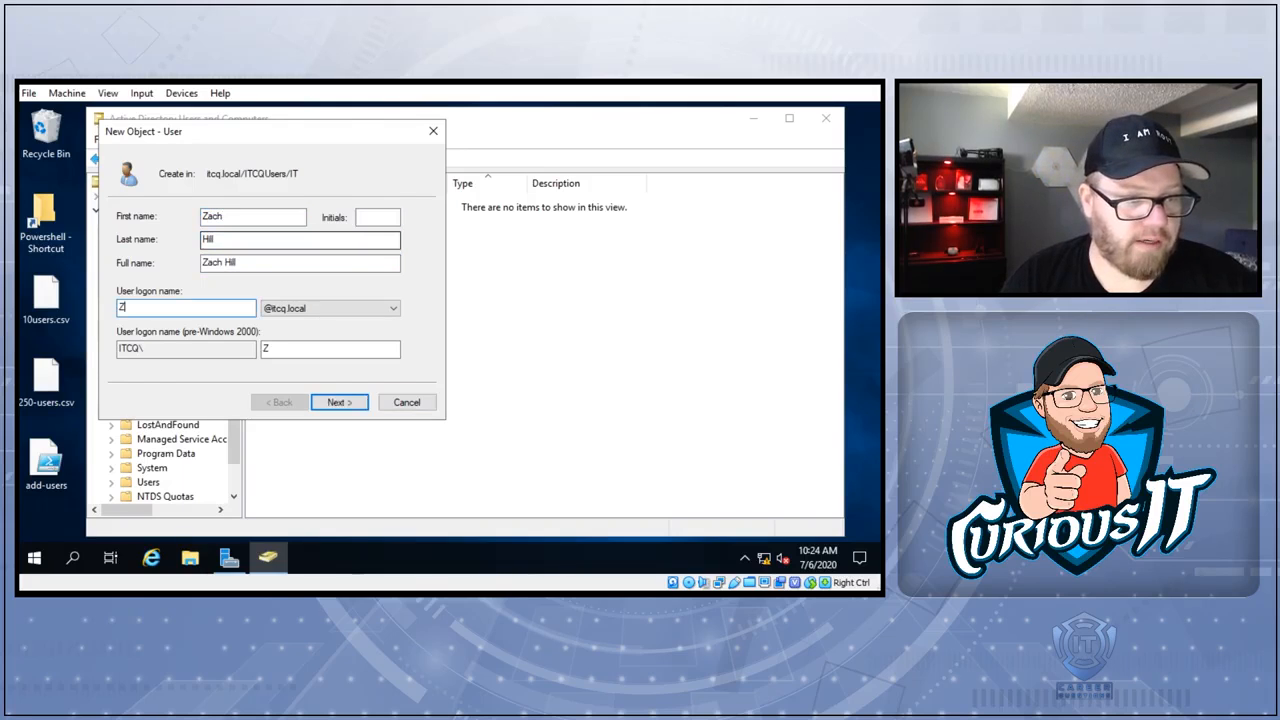
{"action": "type", "text": "hill"}
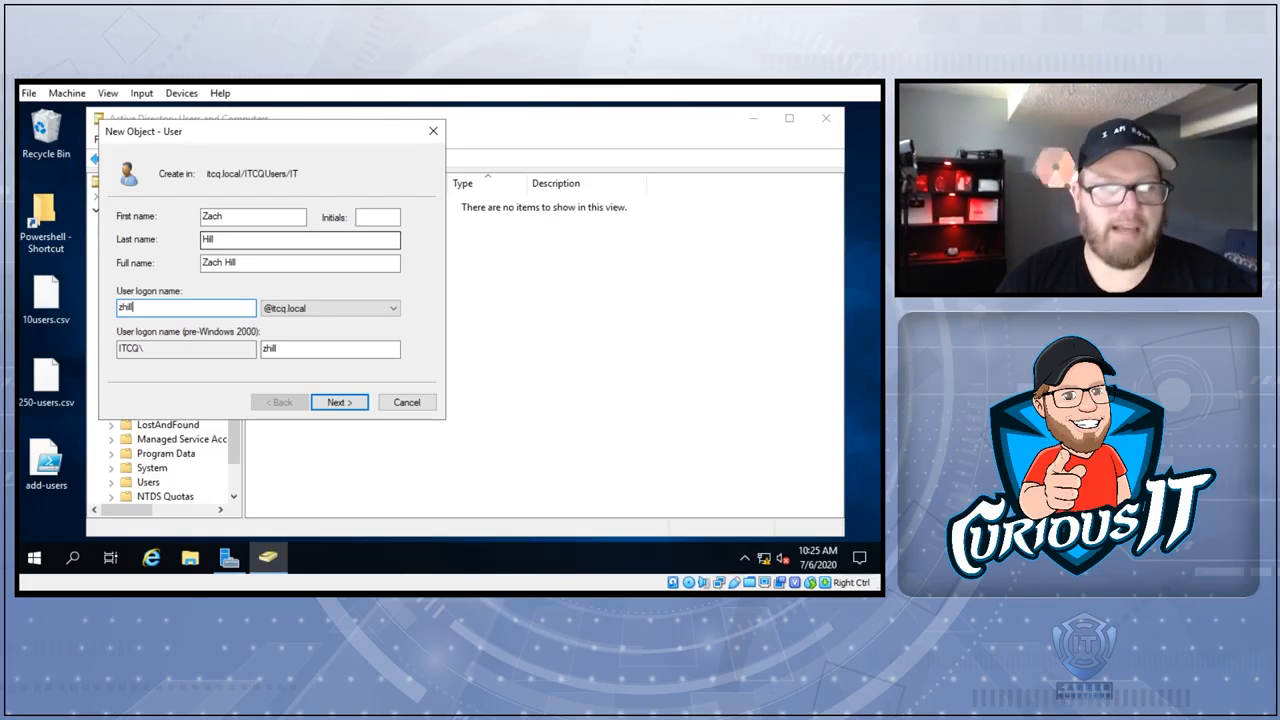
{"action": "left_click", "coordinate": [339, 401]}
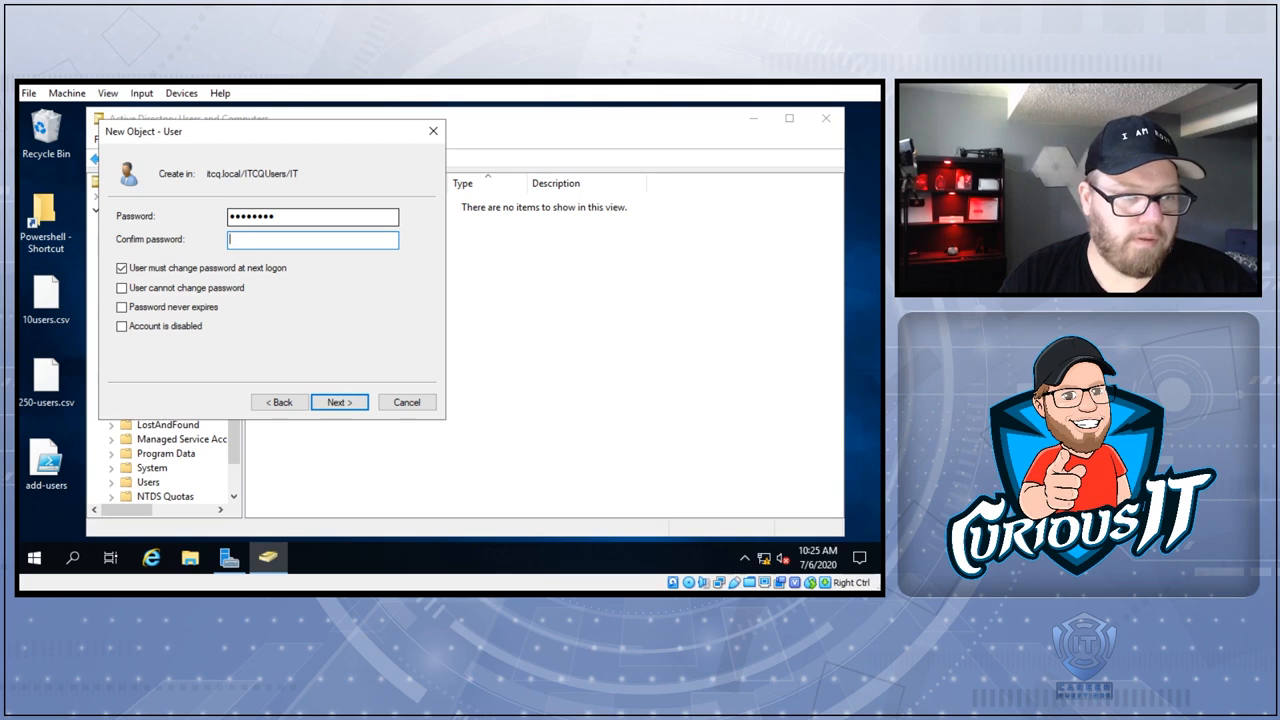
{"action": "type", "text": "••••••••"}
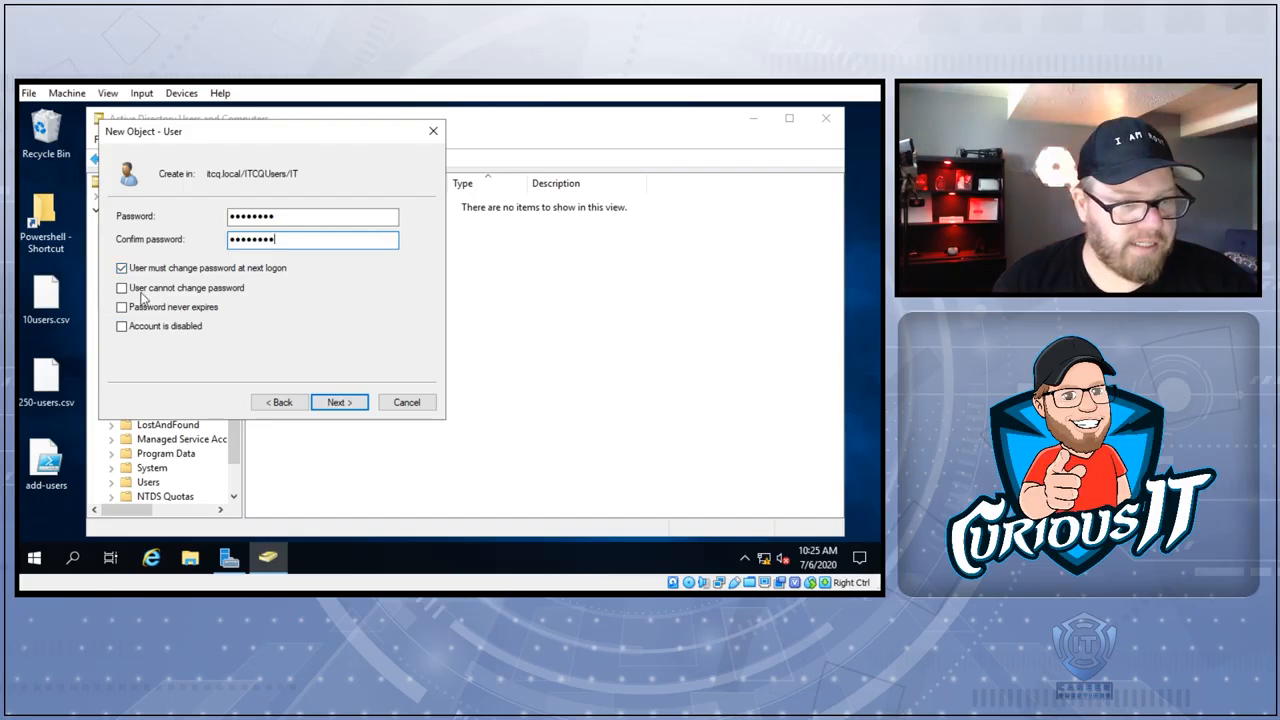
{"action": "left_click", "coordinate": [339, 402]}
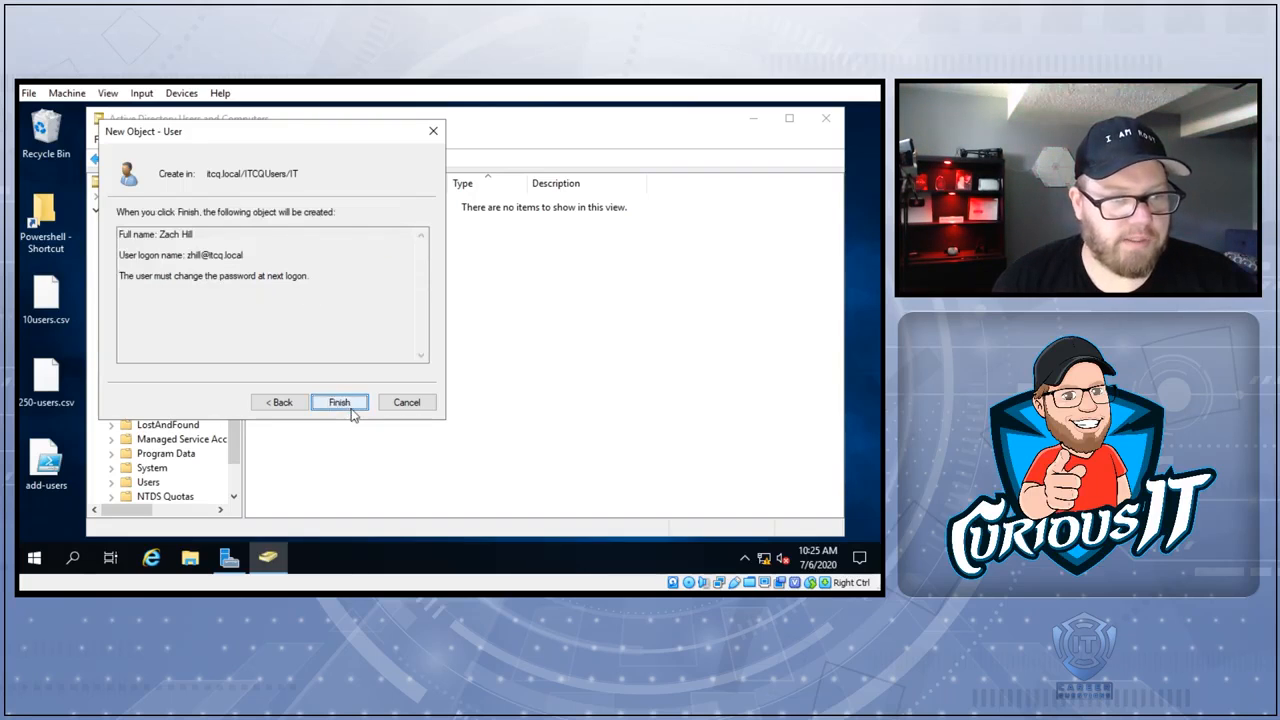
{"action": "left_click", "coordinate": [339, 402]}
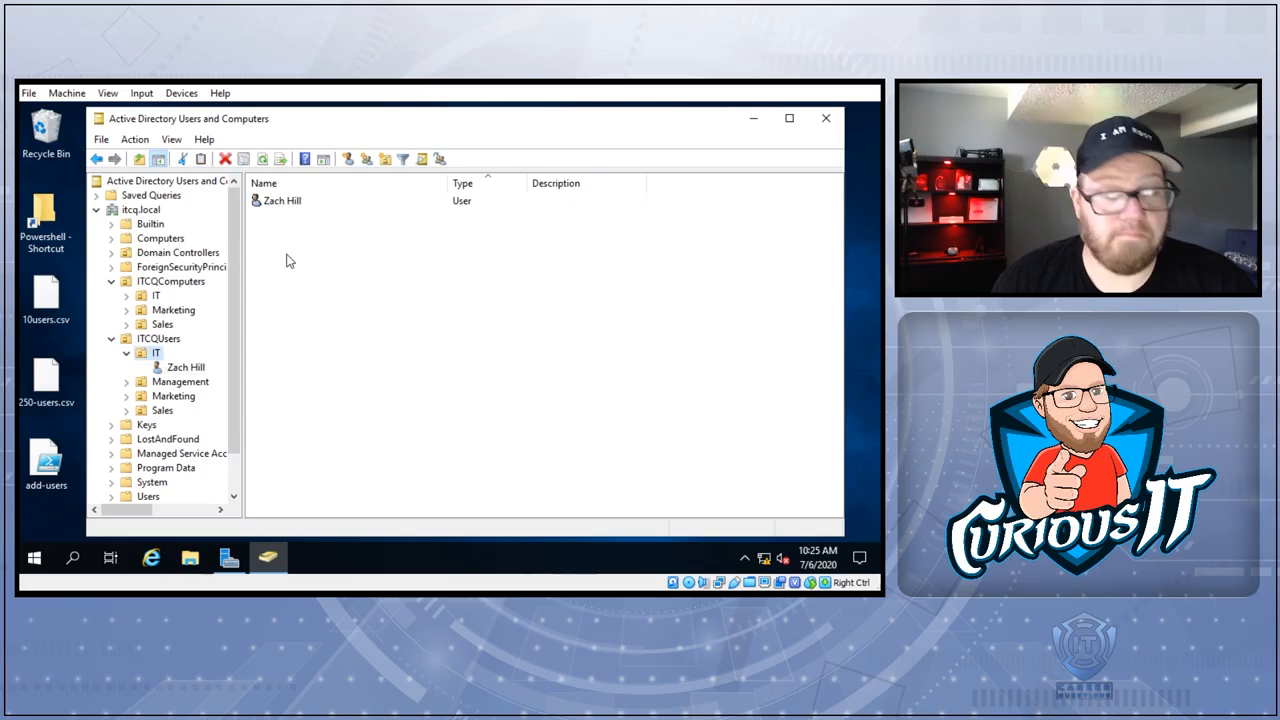
{"action": "left_click", "coordinate": [282, 200]}
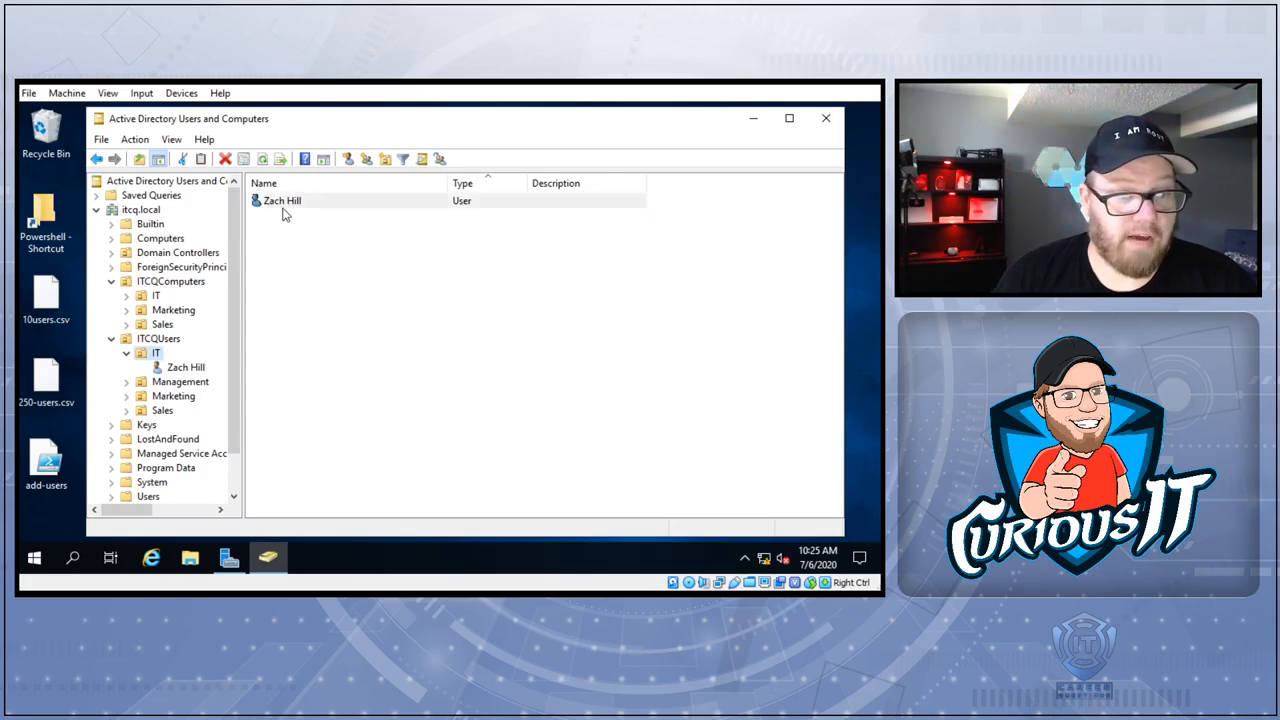
{"action": "right_click", "coordinate": [282, 200]}
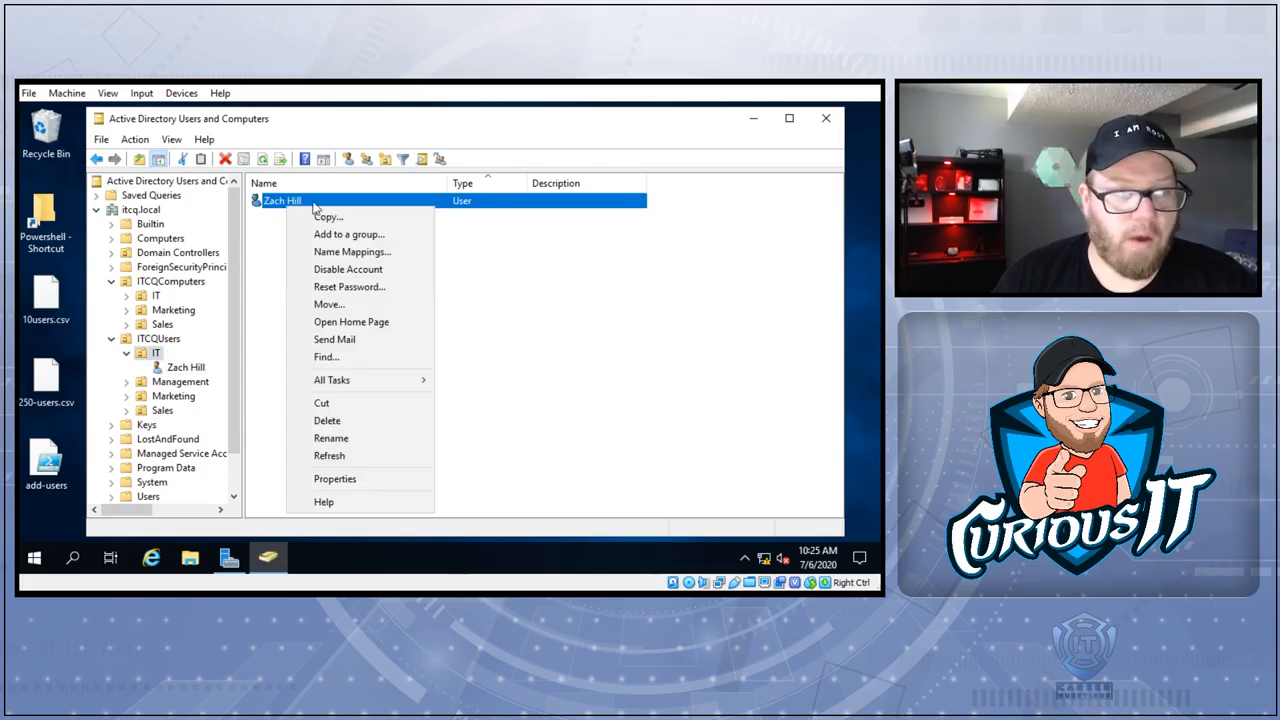
{"action": "left_click", "coordinate": [335, 478]}
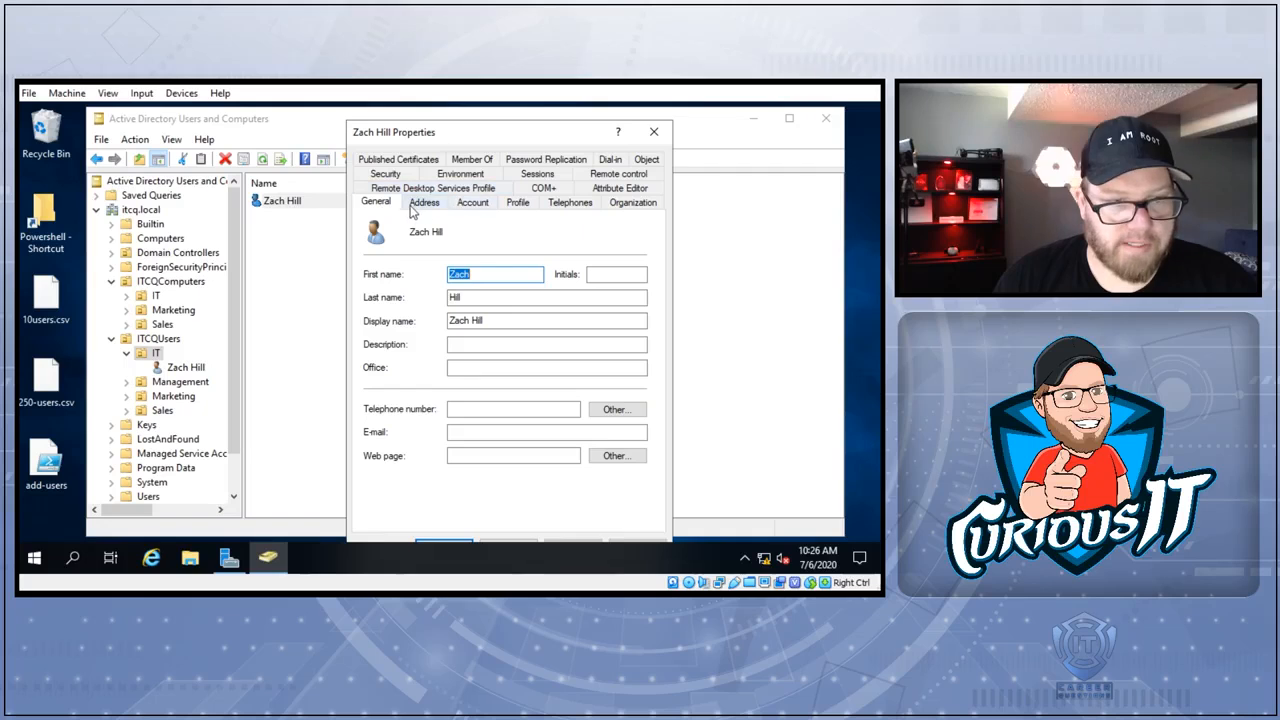
{"action": "left_click", "coordinate": [546, 344]}
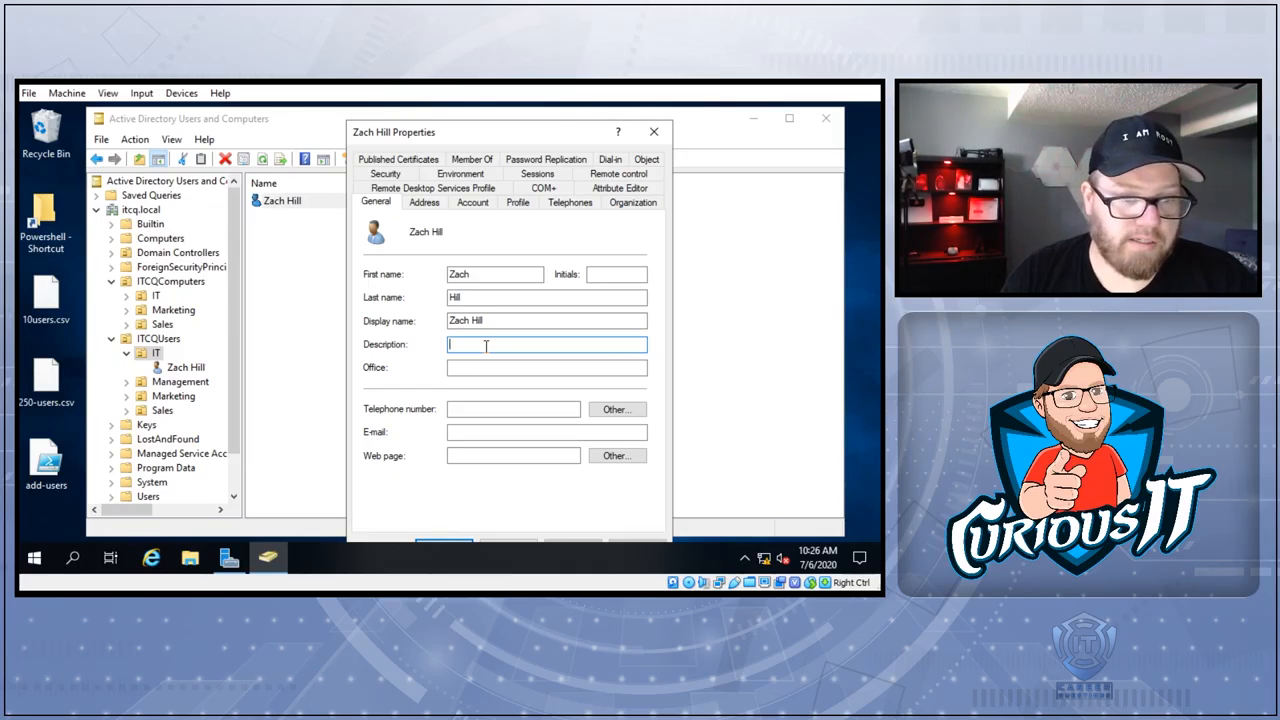
{"action": "type", "text": "VIP"}
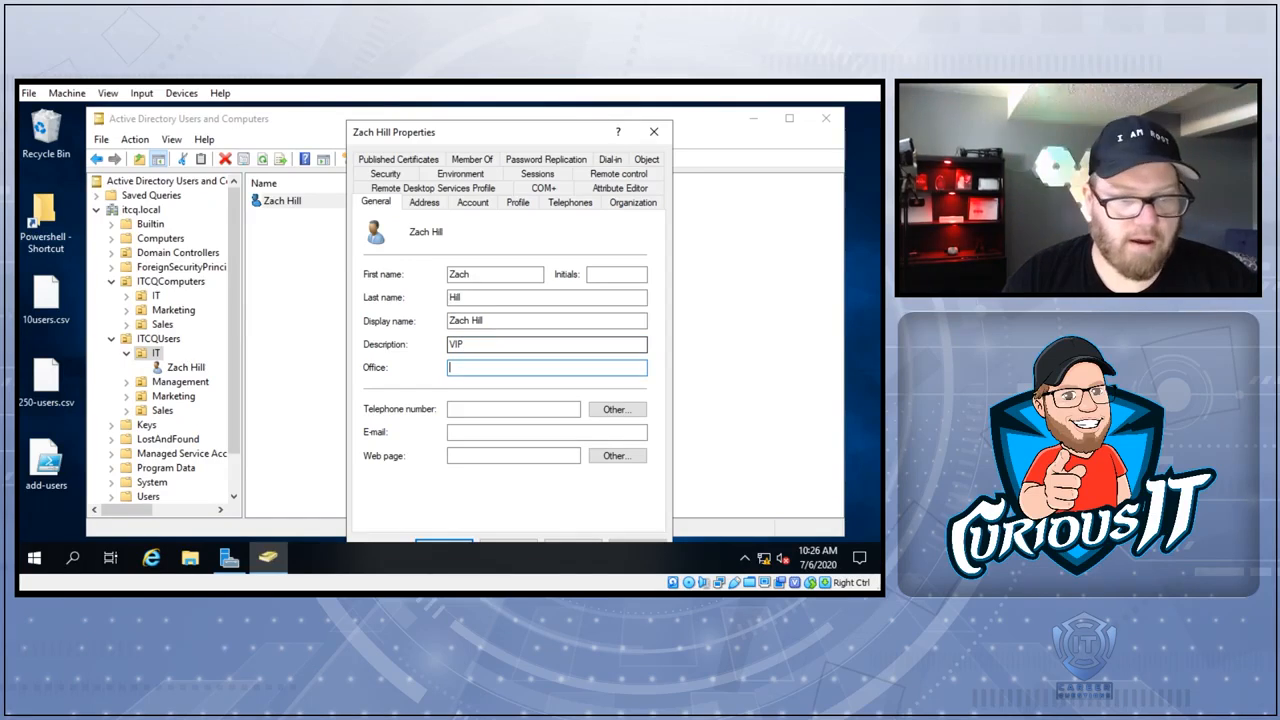
{"action": "type", "text": "IT"}
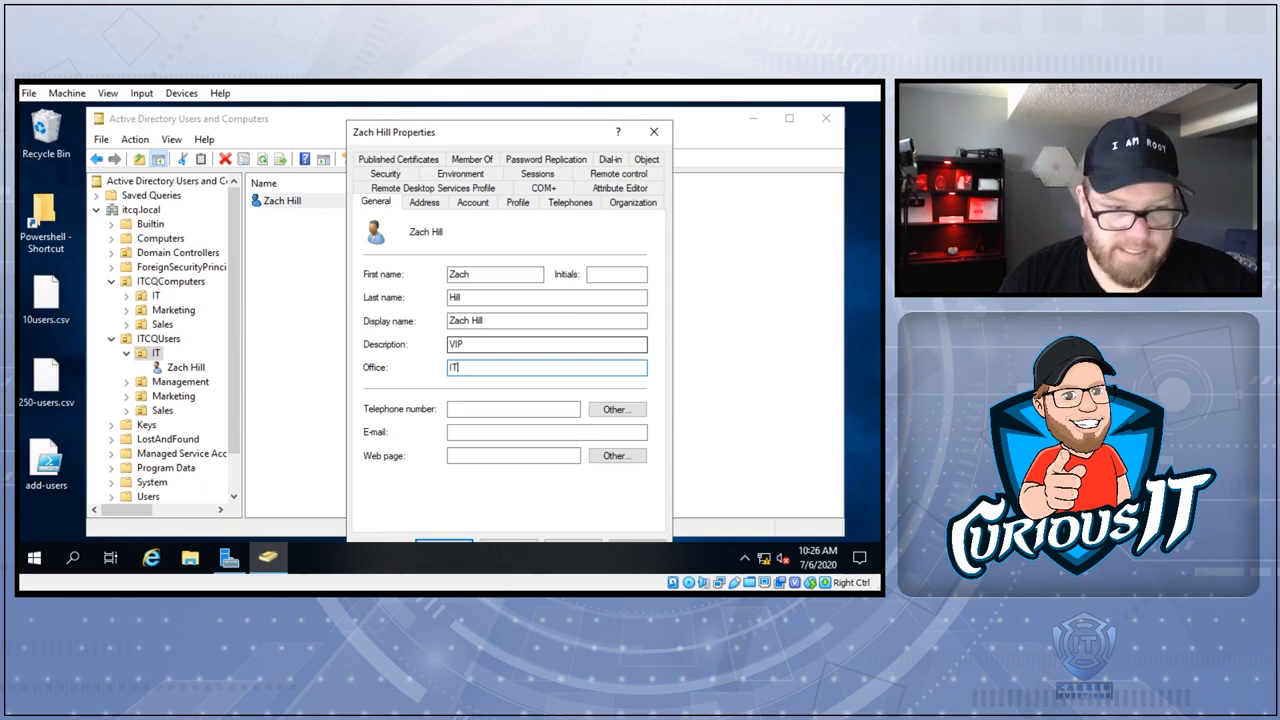
{"action": "left_click", "coordinate": [513, 431]}
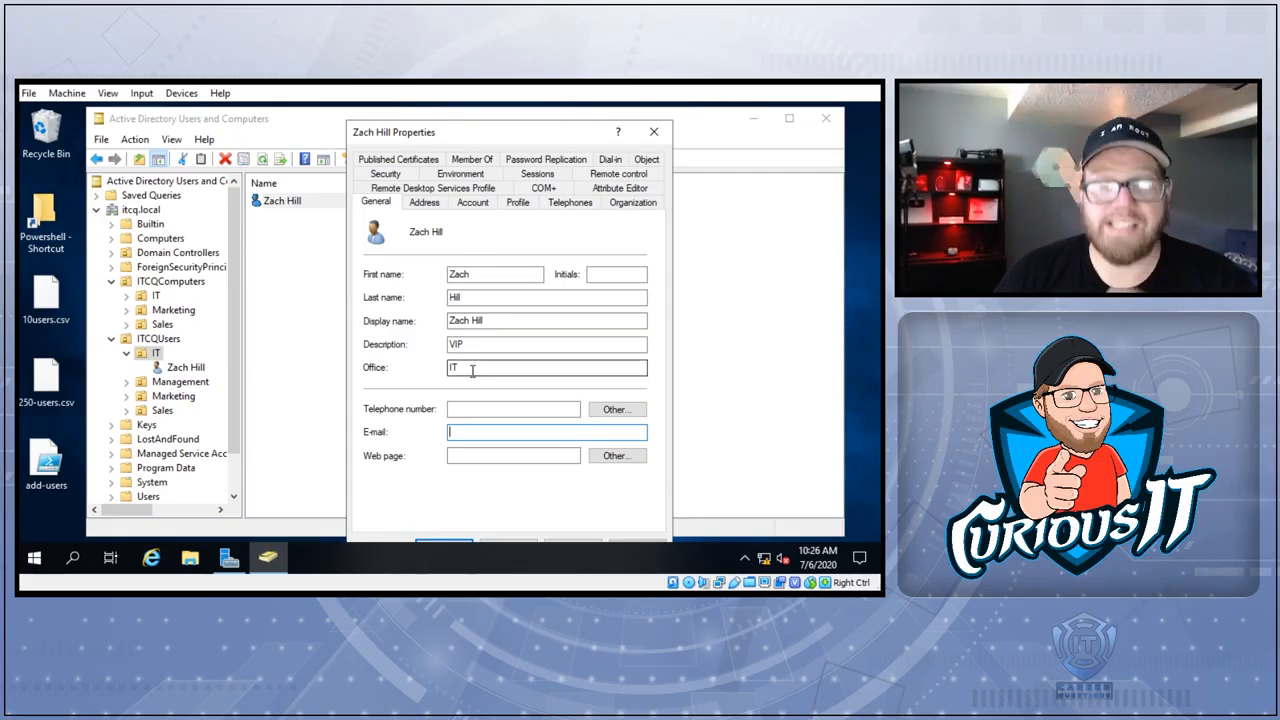
Replace the VIP description with 'Account Created: 7/6/2020 - ZH'
{"action": "left_click", "coordinate": [547, 344]}
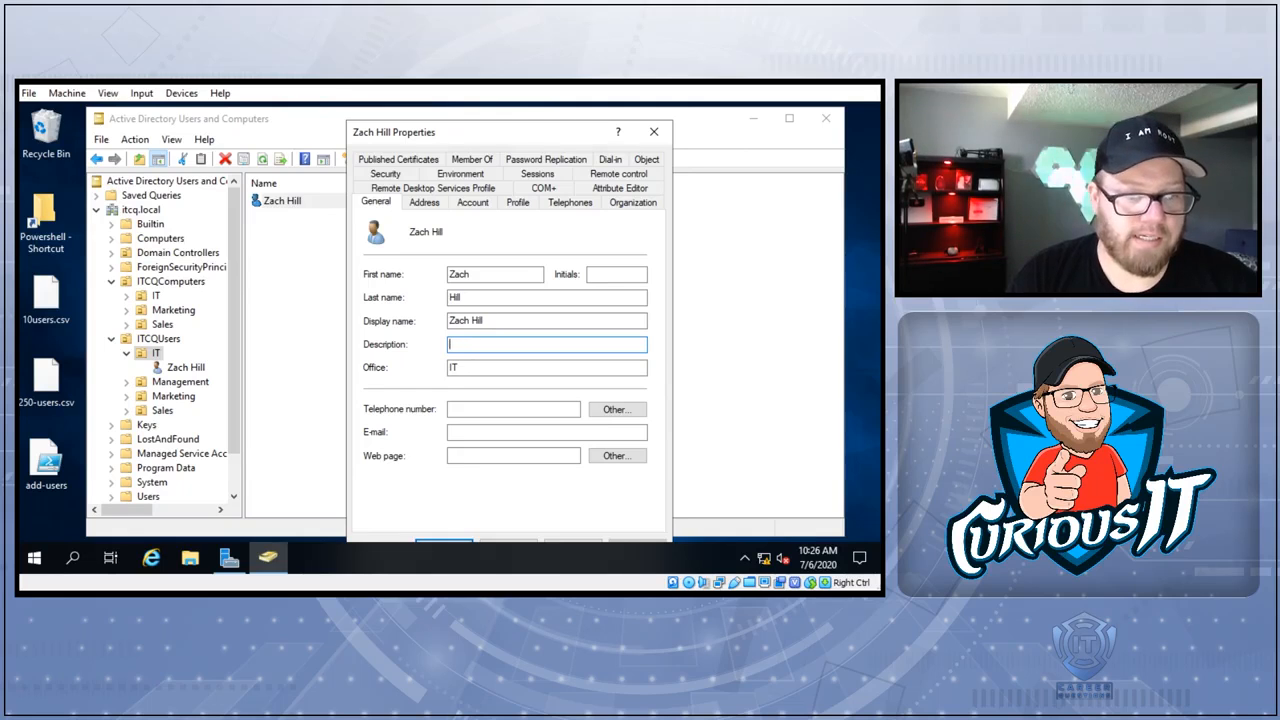
{"action": "type", "text": "Account Created: 7"}
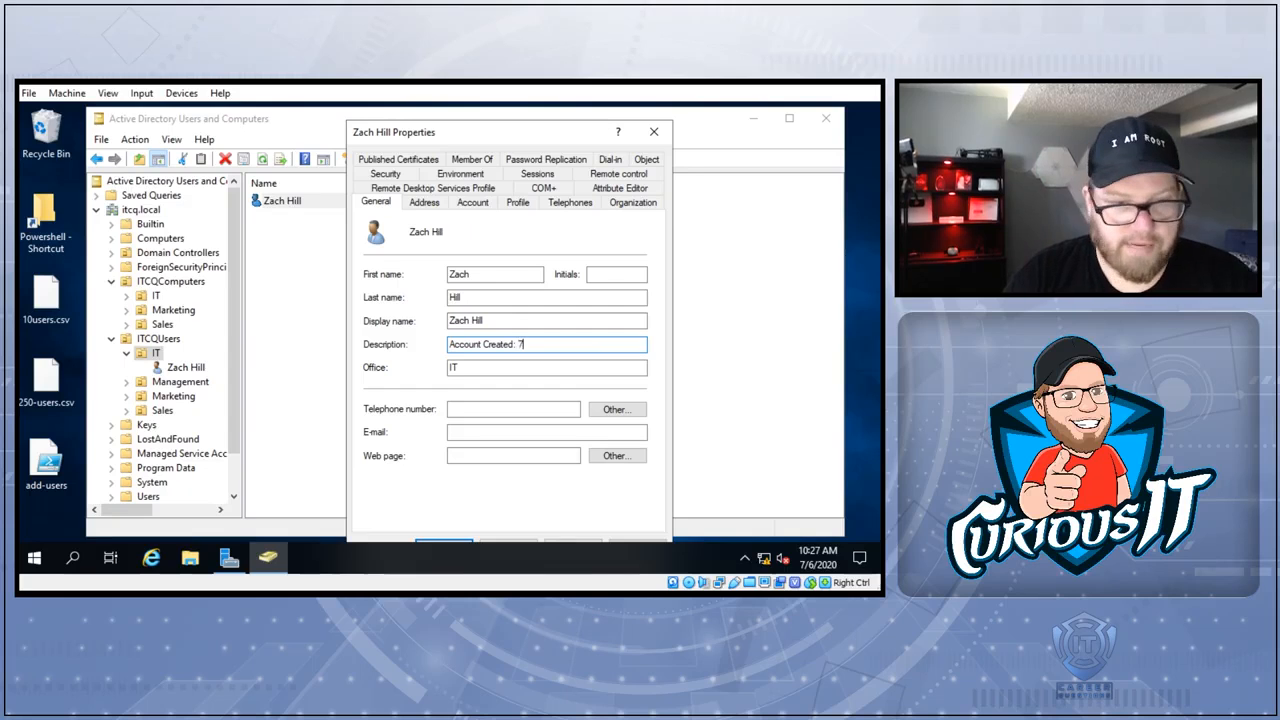
{"action": "type", "text": "/6/2020 - ZH"}
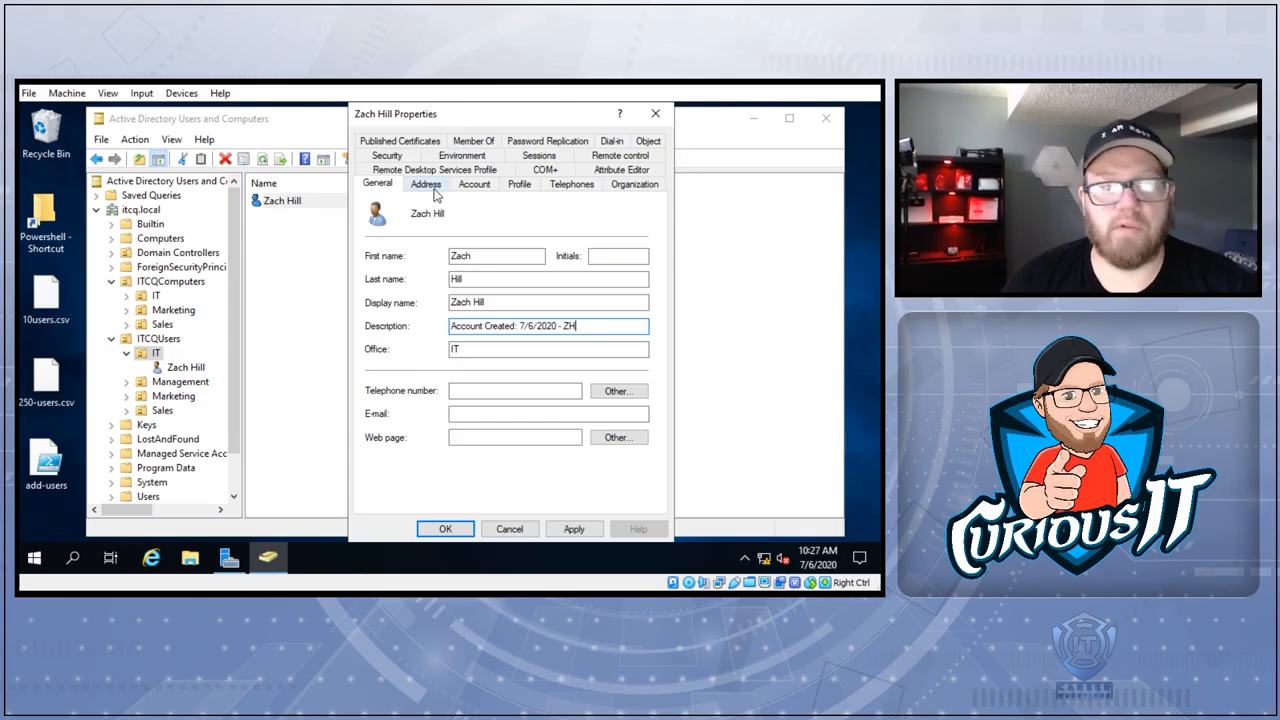
{"action": "left_click", "coordinate": [425, 184]}
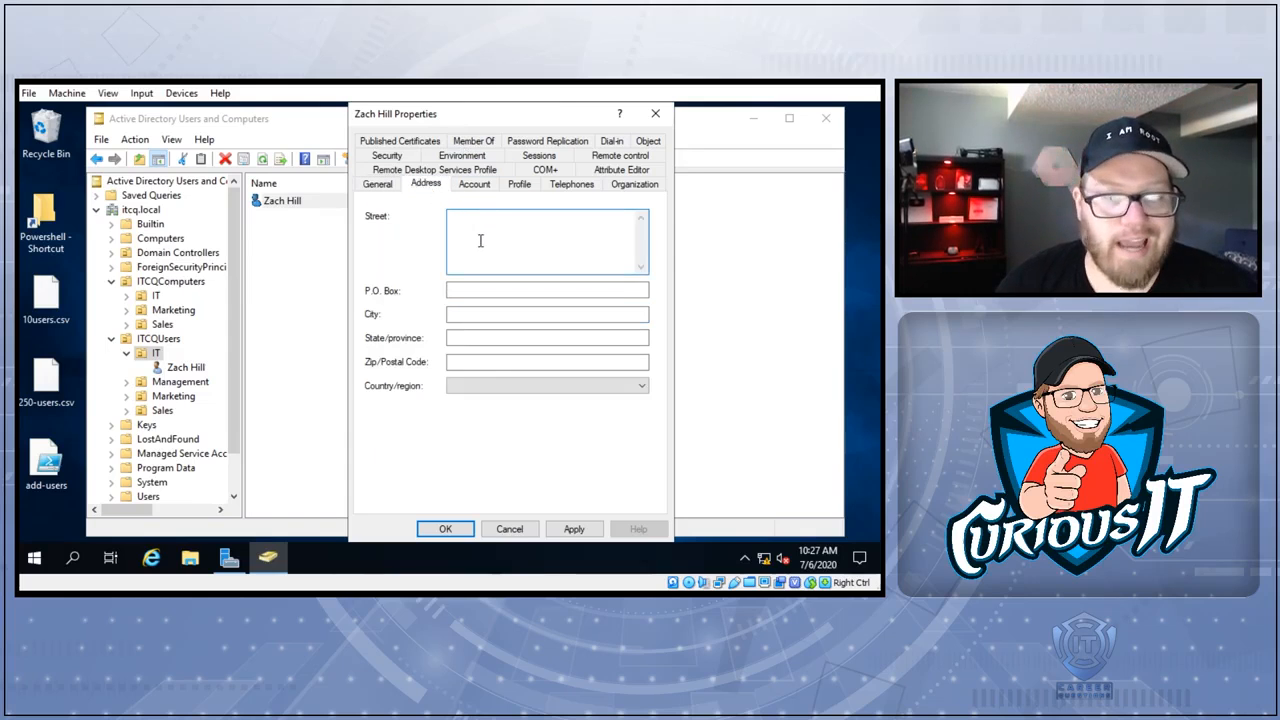
{"action": "left_click", "coordinate": [474, 184]}
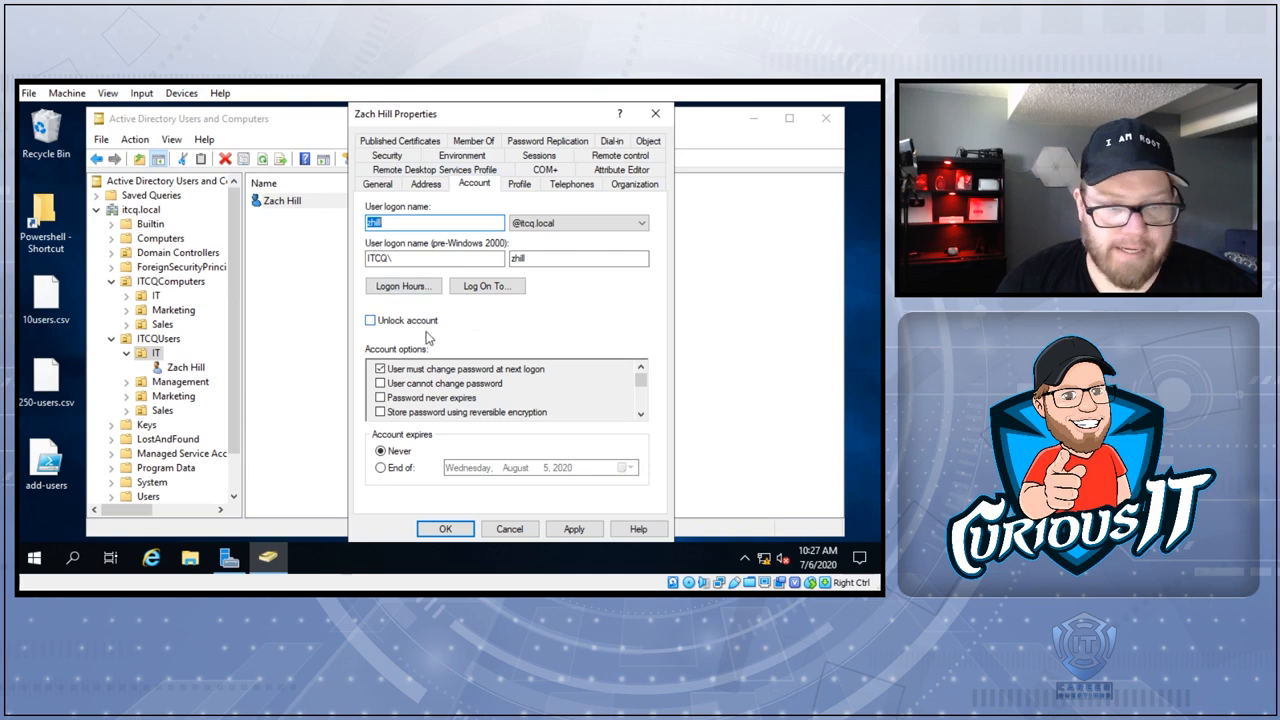
{"action": "left_click", "coordinate": [519, 184]}
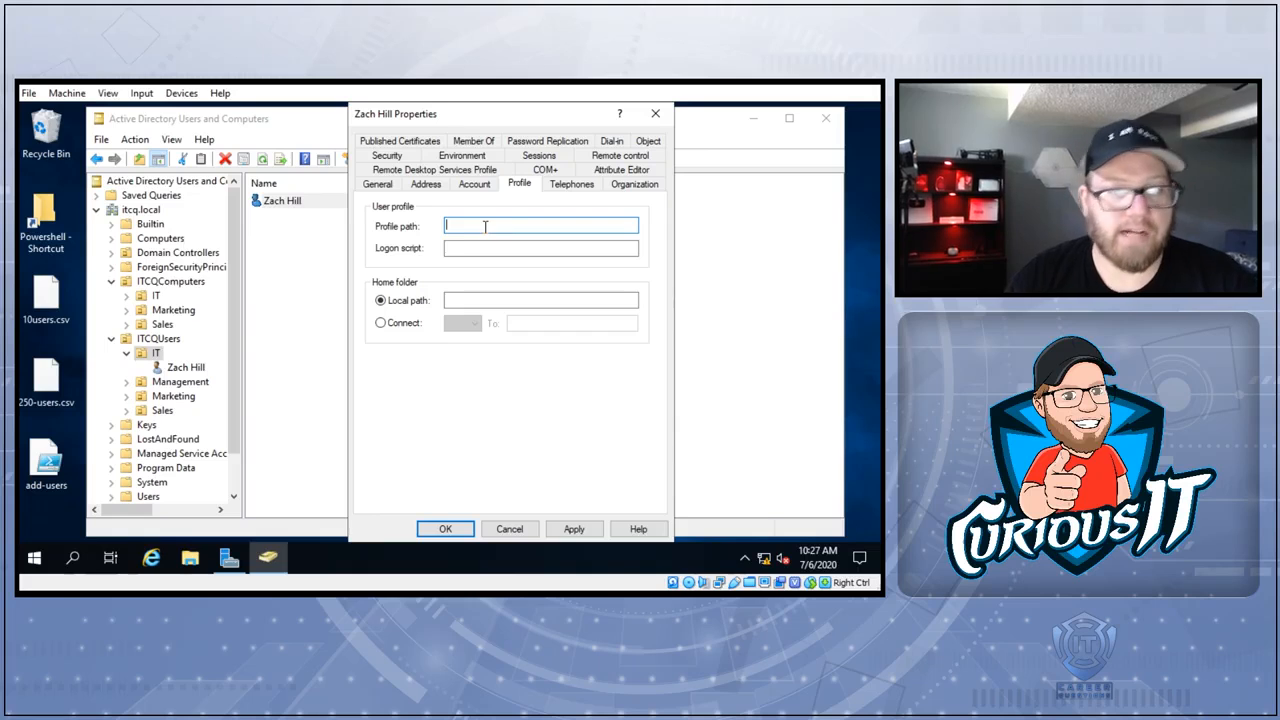
{"action": "left_click", "coordinate": [540, 300]}
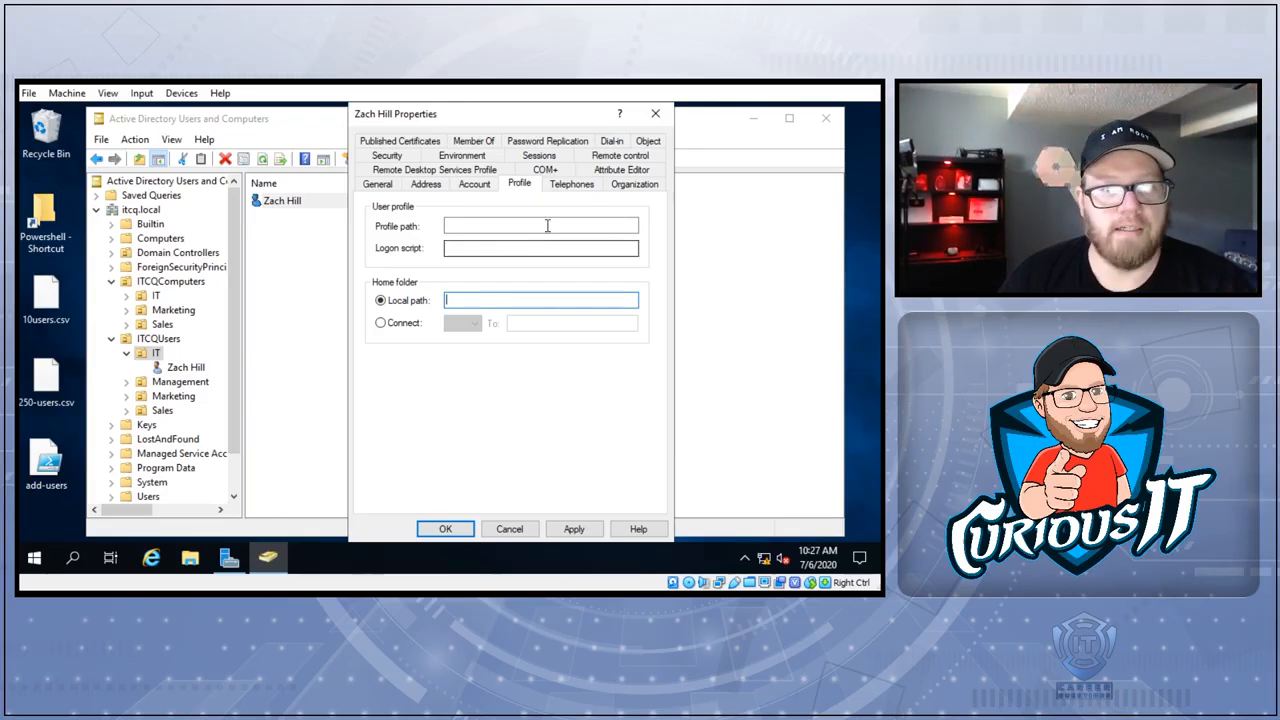
Fill the Organization tab with Job Title VIP, Department IT, Company ITCQ
{"action": "left_click", "coordinate": [635, 183]}
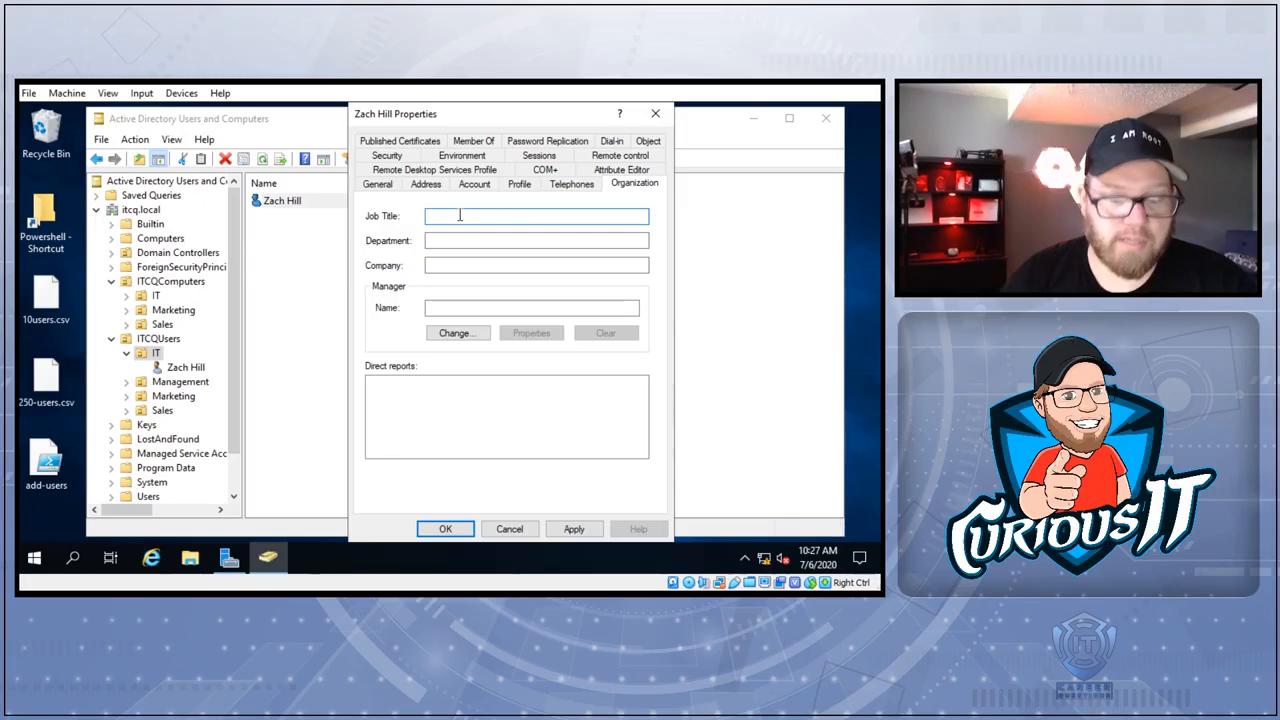
{"action": "type", "text": "VIP"}
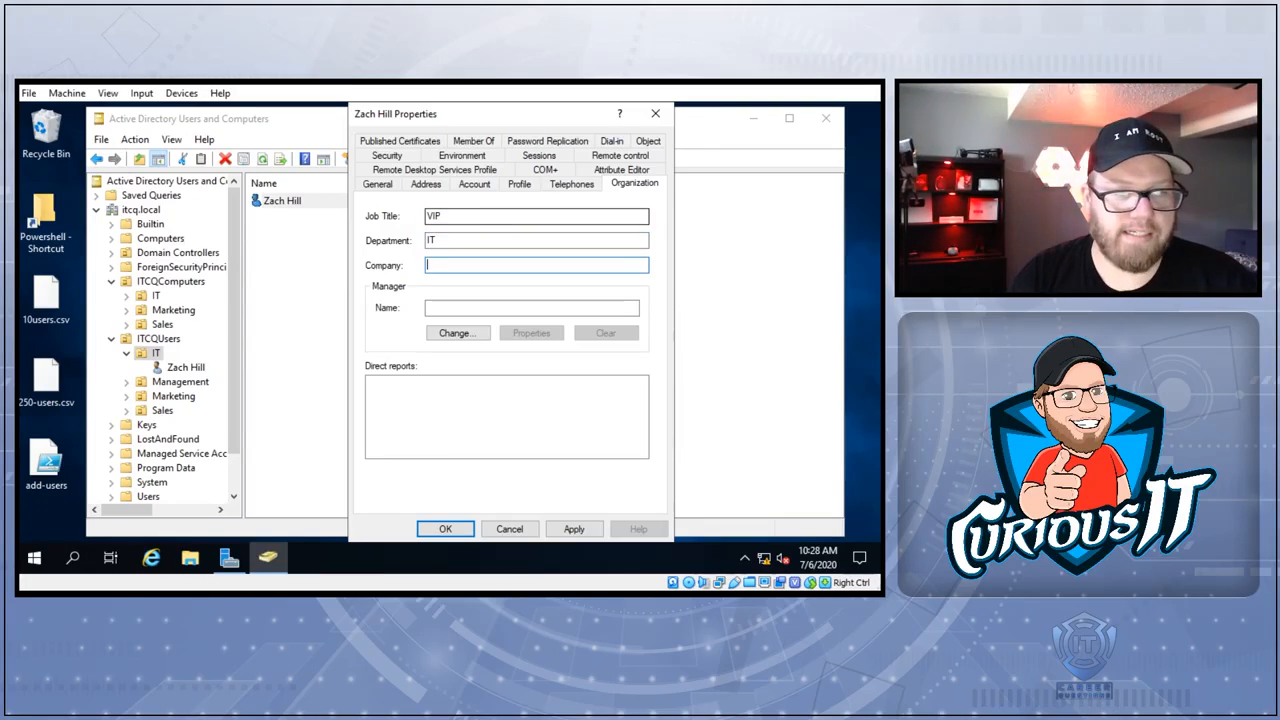
{"action": "type", "text": "ITCQ"}
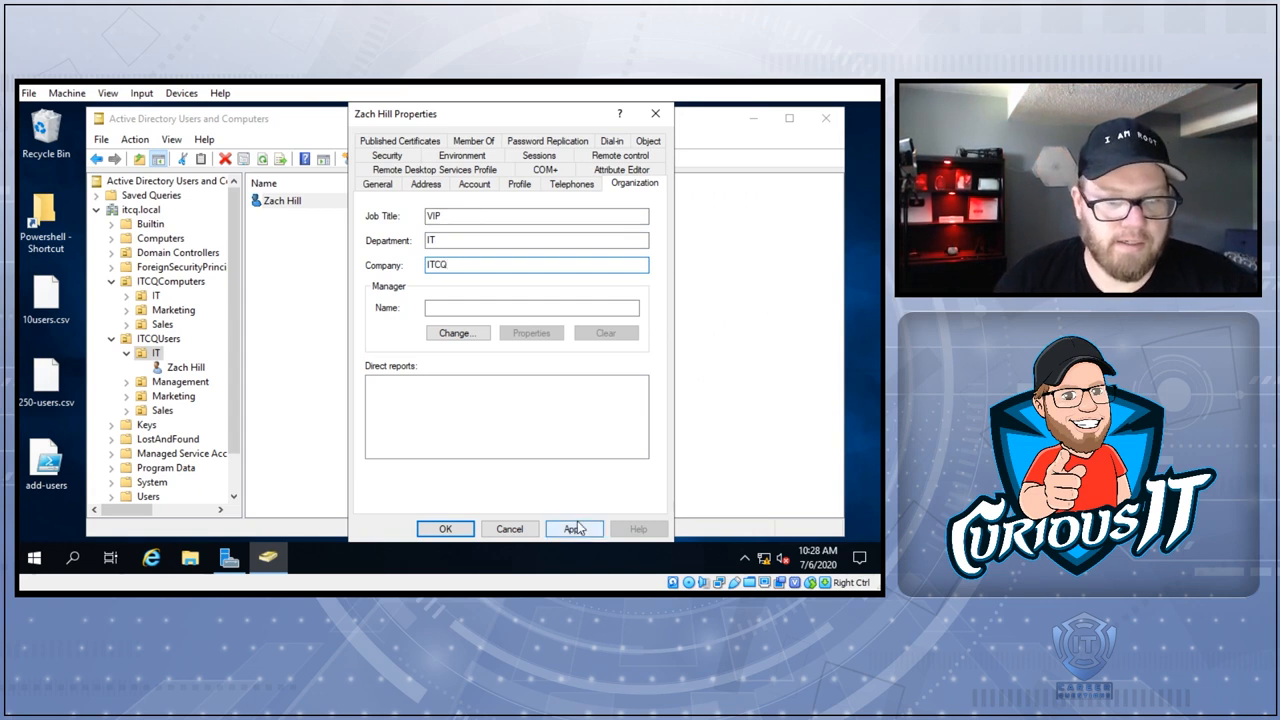
{"action": "left_click", "coordinate": [621, 169]}
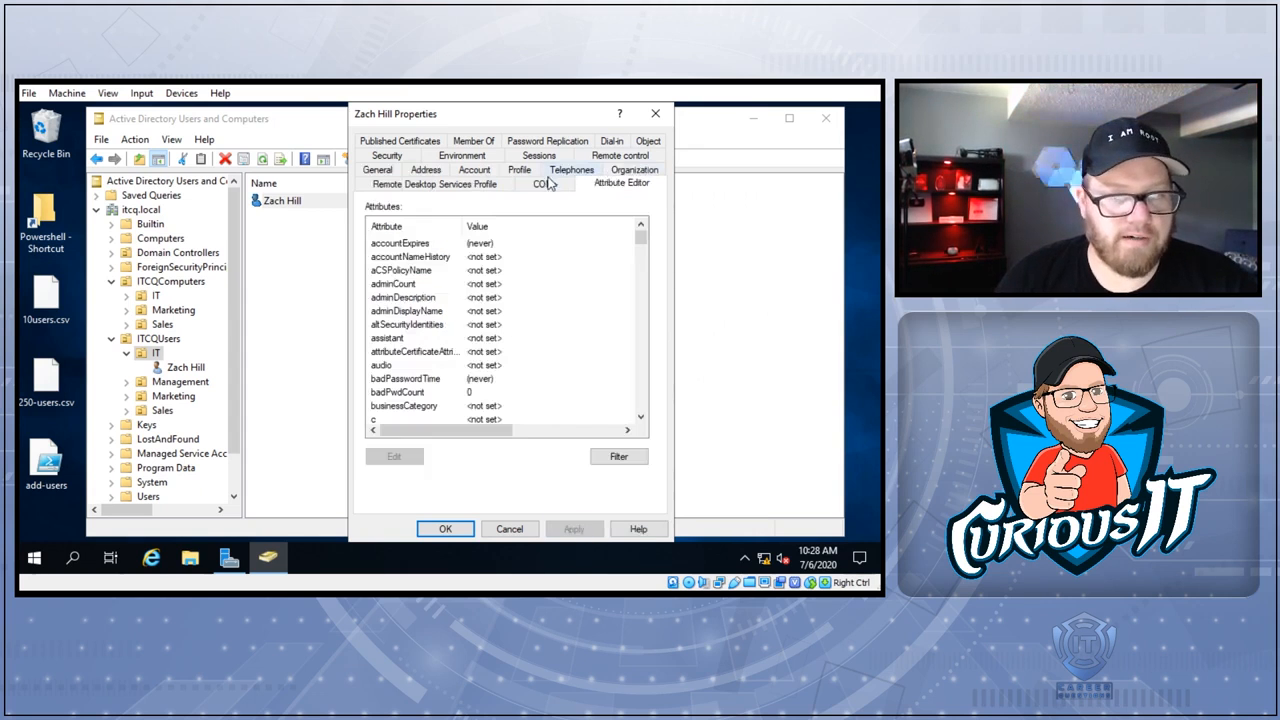
{"action": "left_click", "coordinate": [545, 184]}
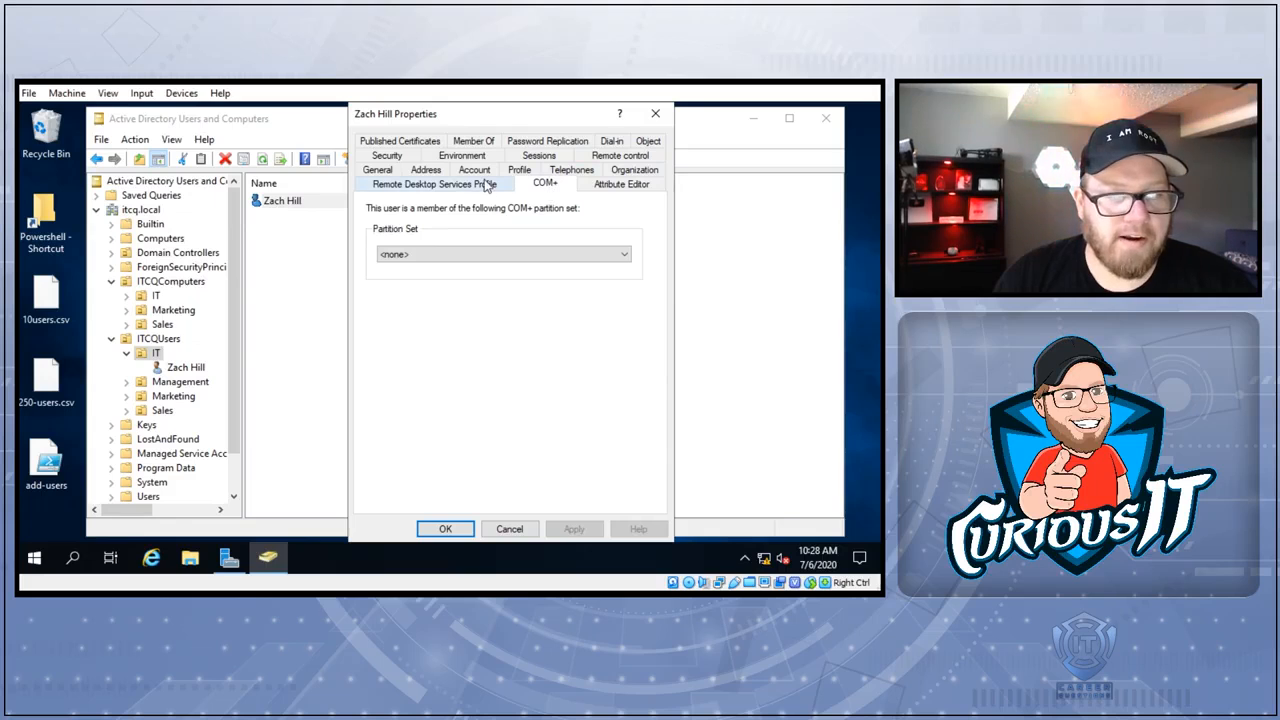
{"action": "left_click", "coordinate": [433, 184]}
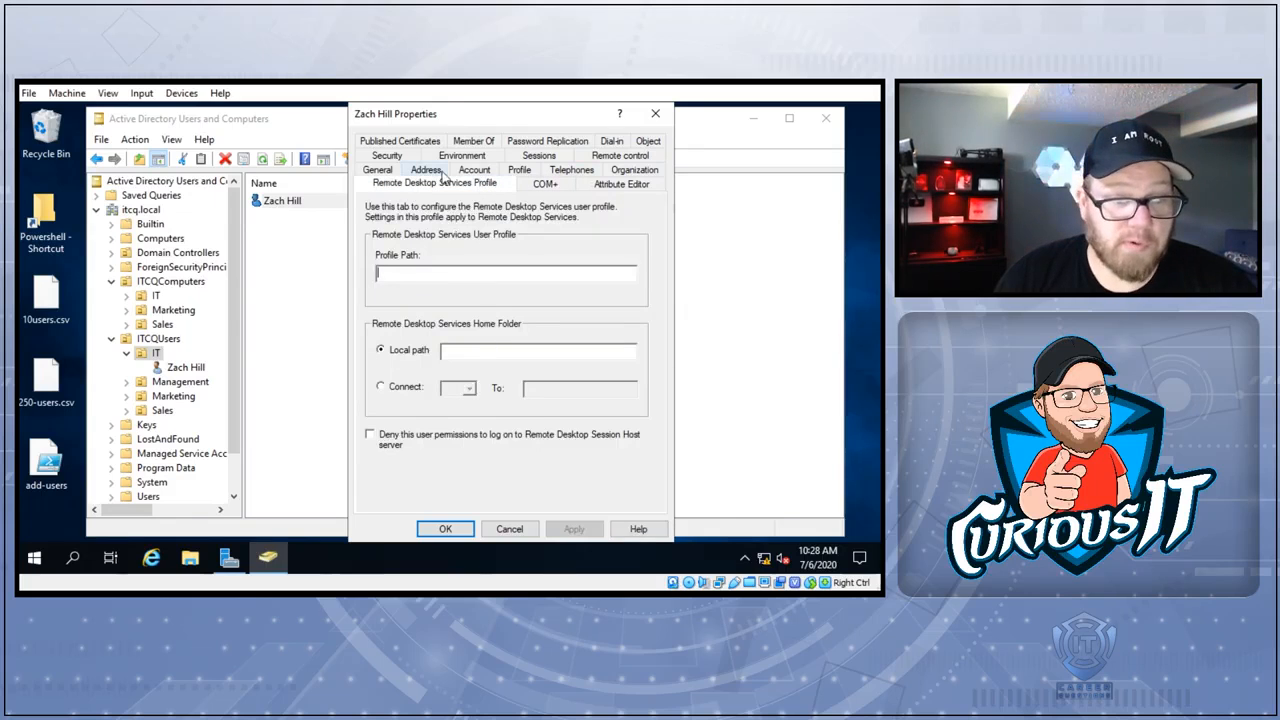
{"action": "left_click", "coordinate": [387, 183]}
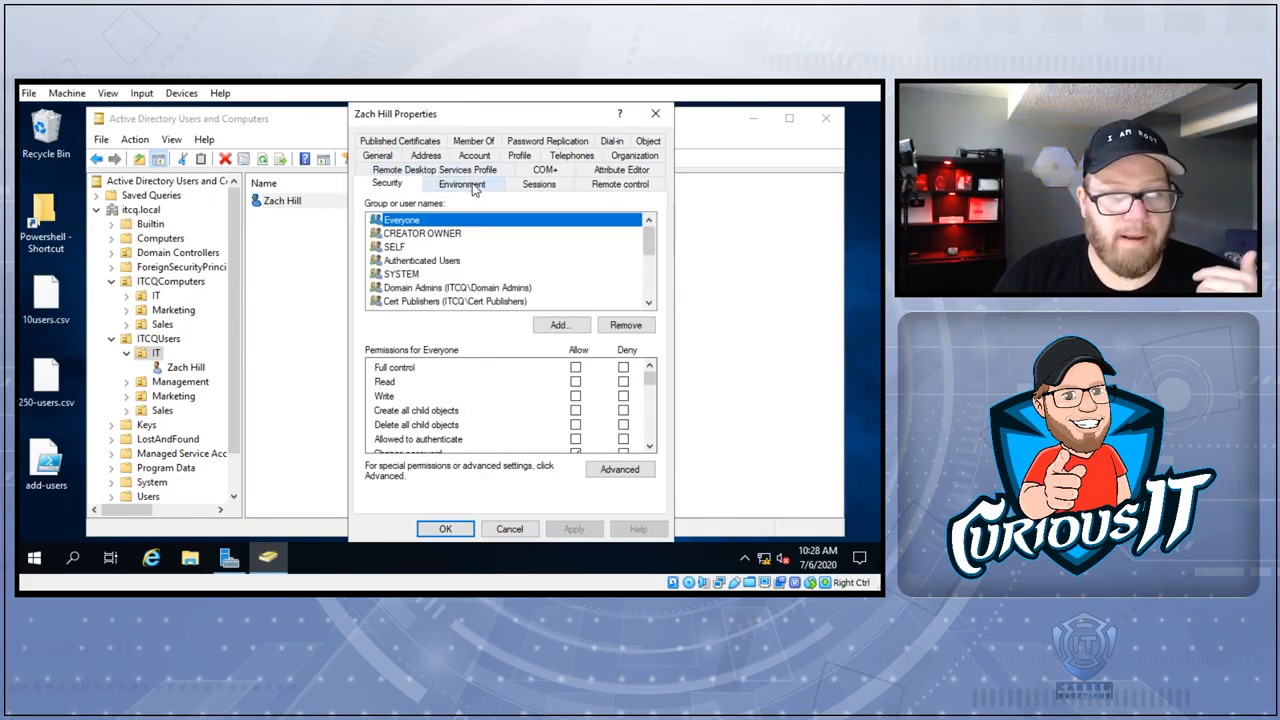
{"action": "left_click", "coordinate": [461, 184]}
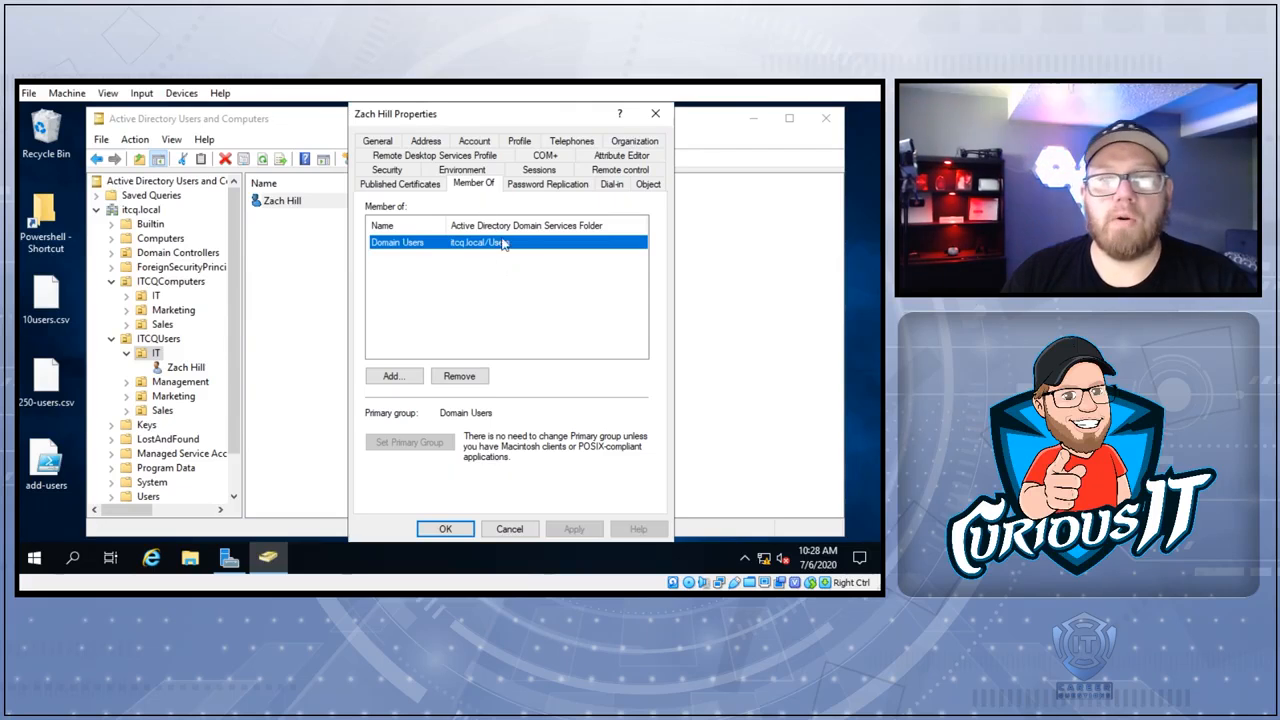
{"action": "left_click", "coordinate": [445, 287]}
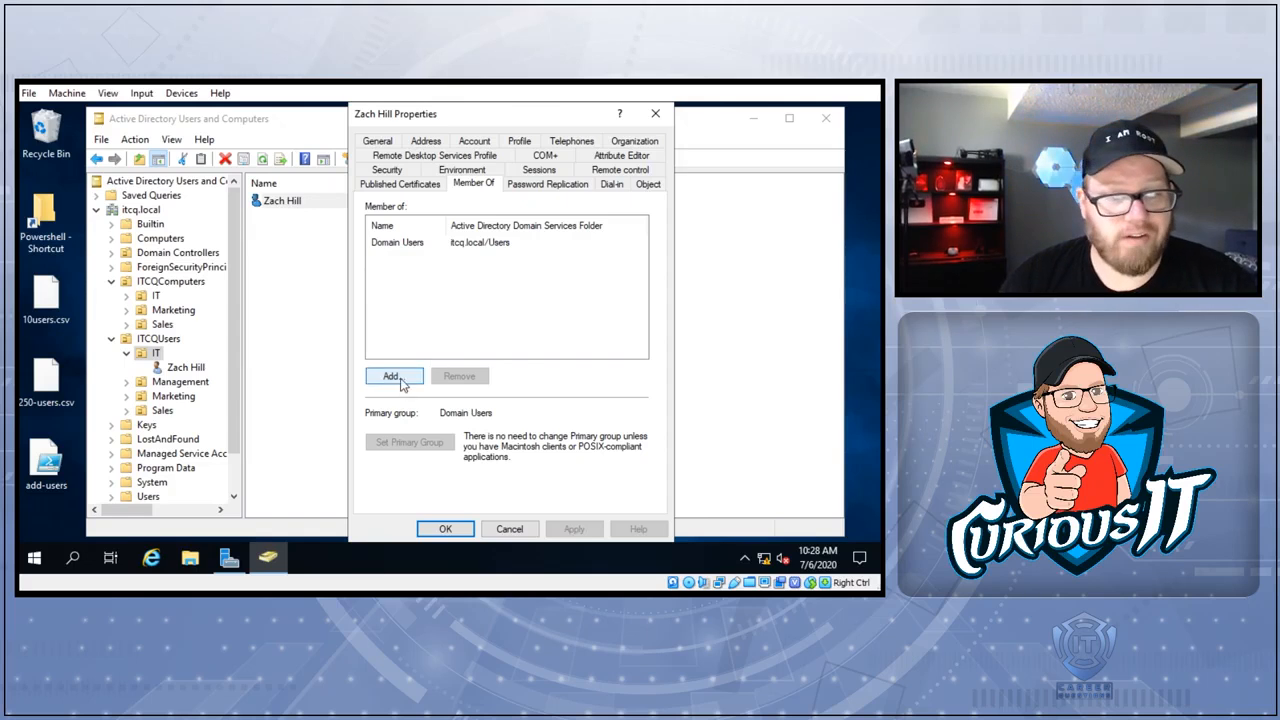
{"action": "left_click", "coordinate": [391, 376]}
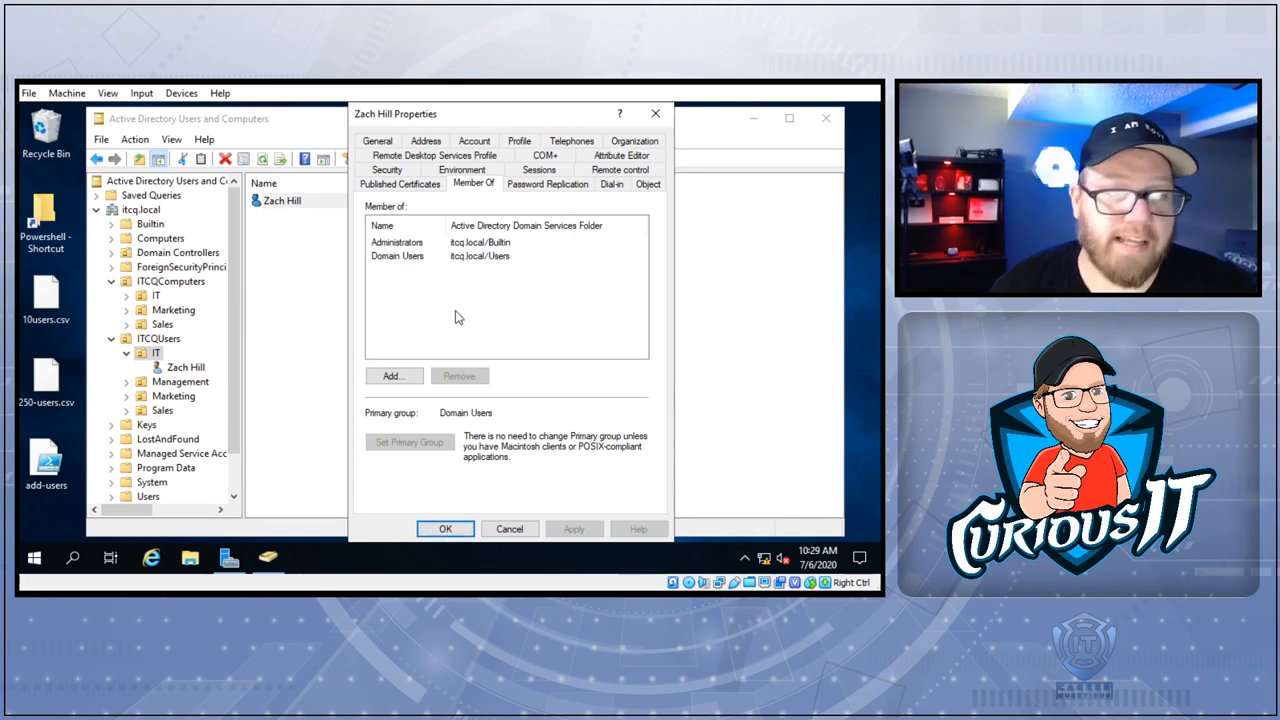
{"action": "left_click", "coordinate": [397, 242]}
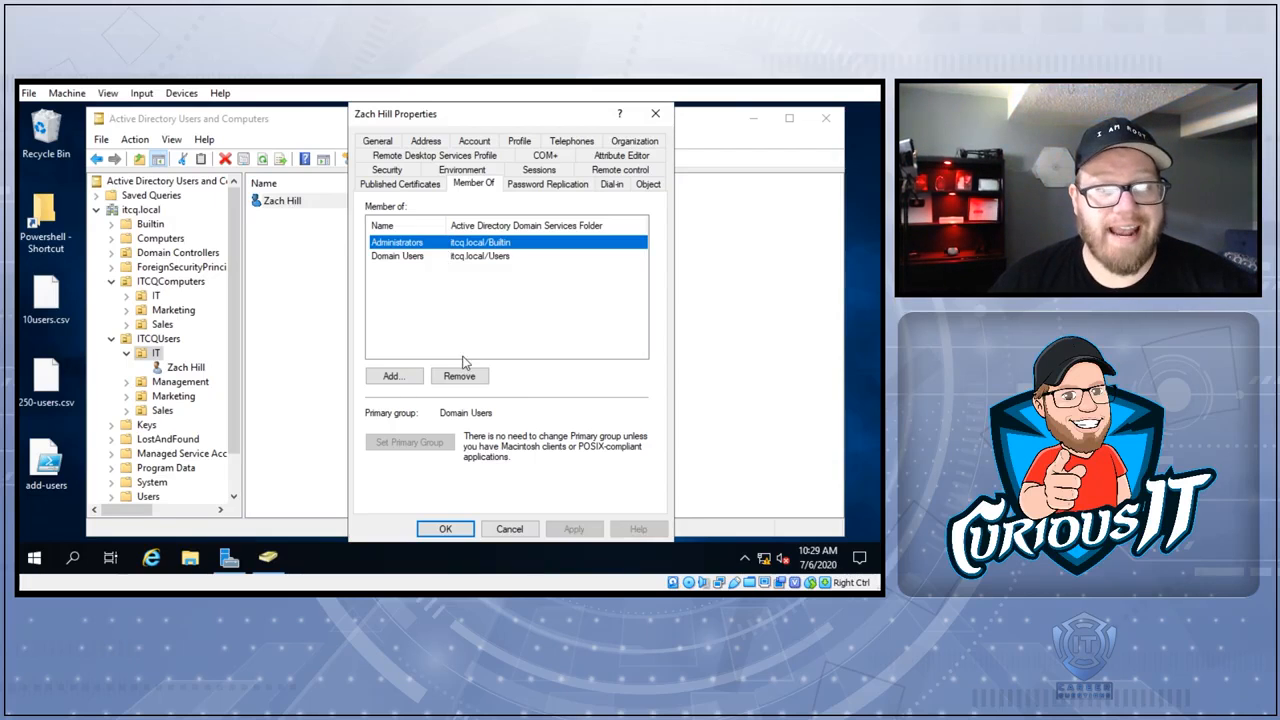
{"action": "left_click", "coordinate": [459, 376]}
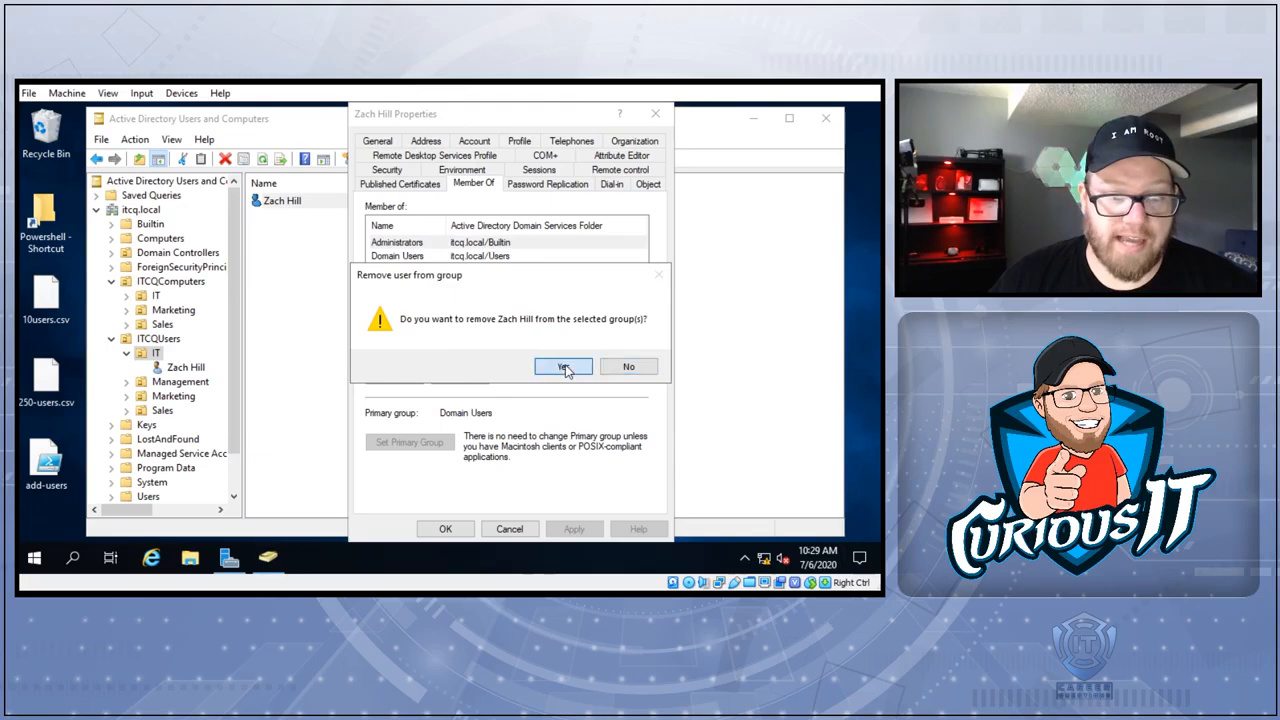
{"action": "left_click", "coordinate": [563, 366]}
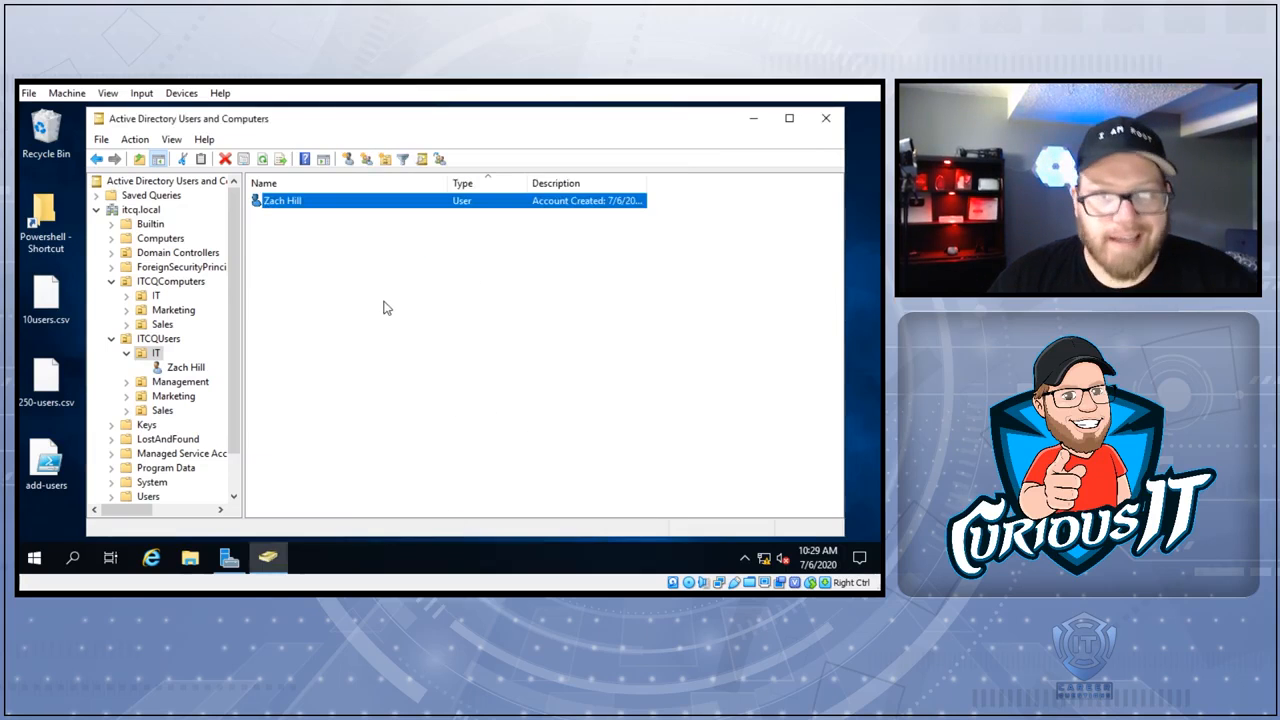
{"action": "mouse_move", "coordinate": [365, 274]}
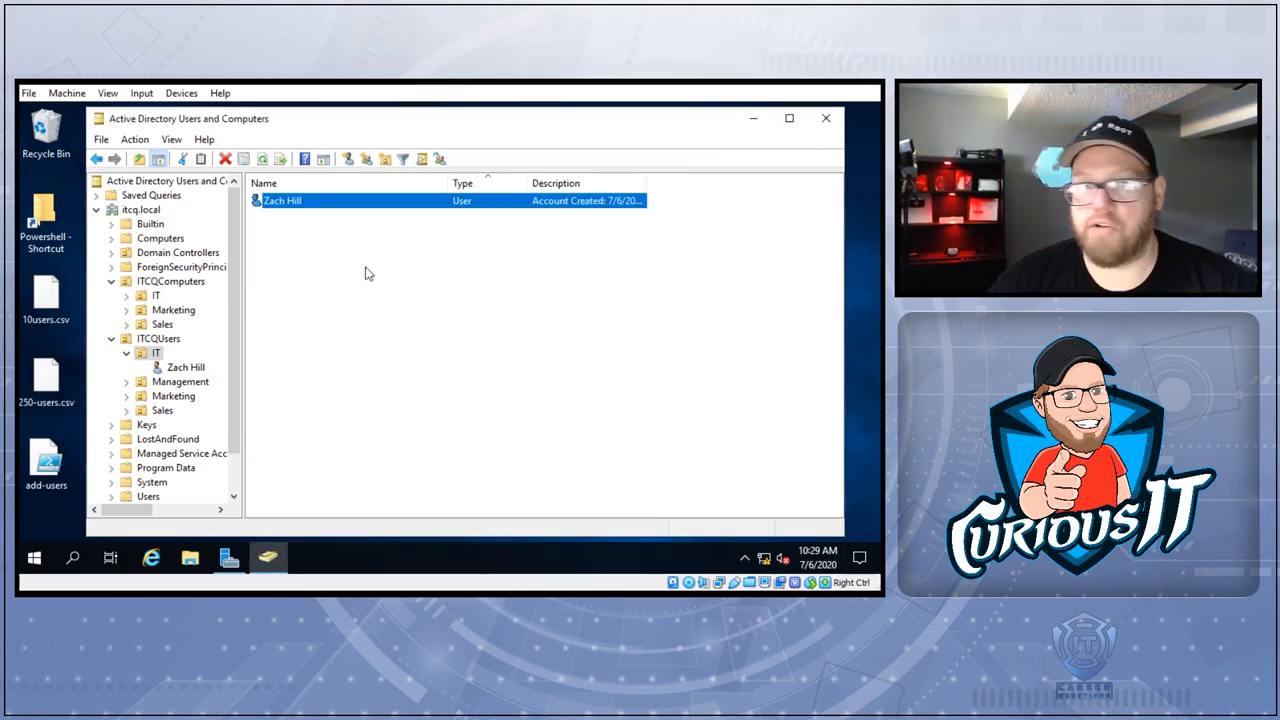
{"action": "right_click", "coordinate": [367, 273]}
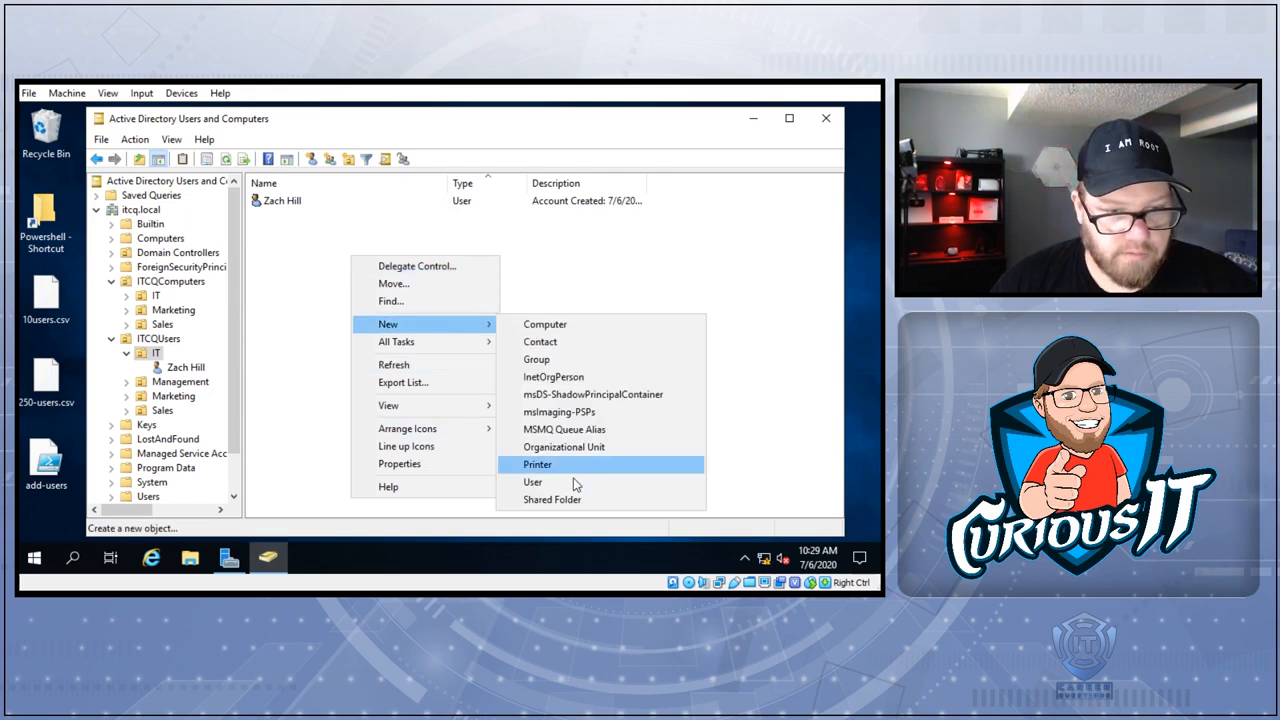
{"action": "left_click", "coordinate": [533, 482]}
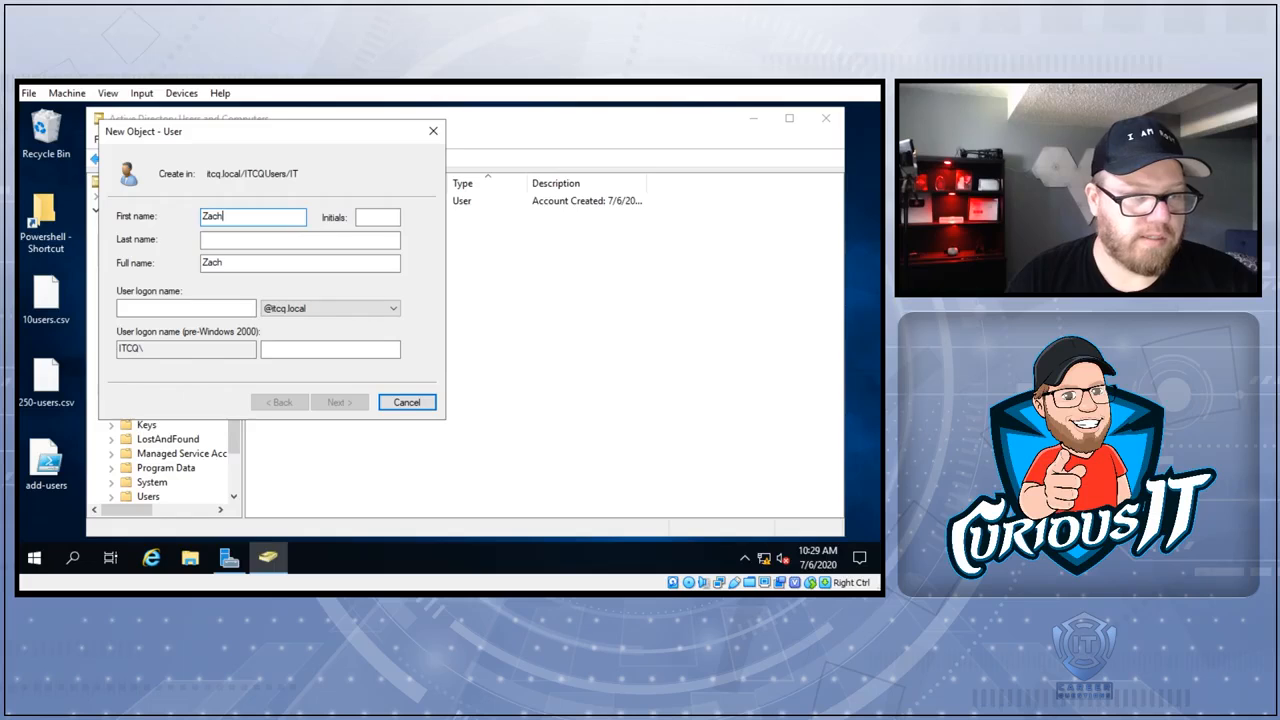
{"action": "type", "text": "Hill"}
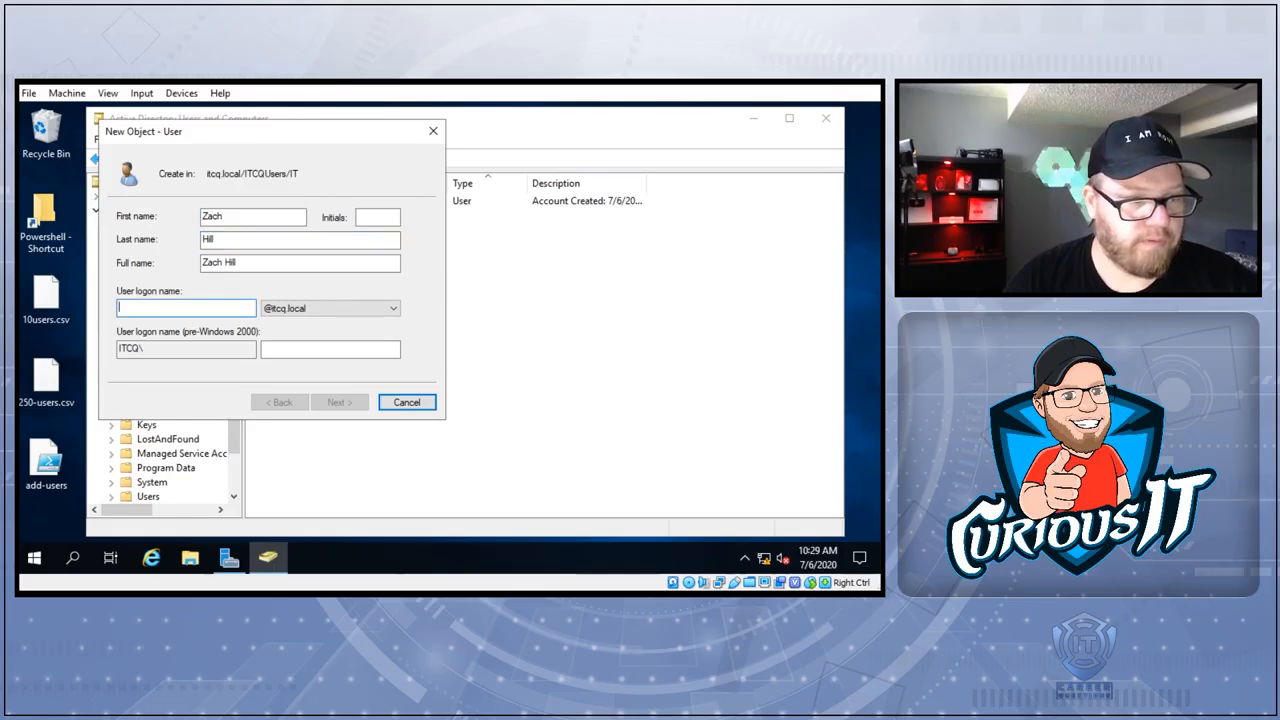
{"action": "type", "text": "zhill"}
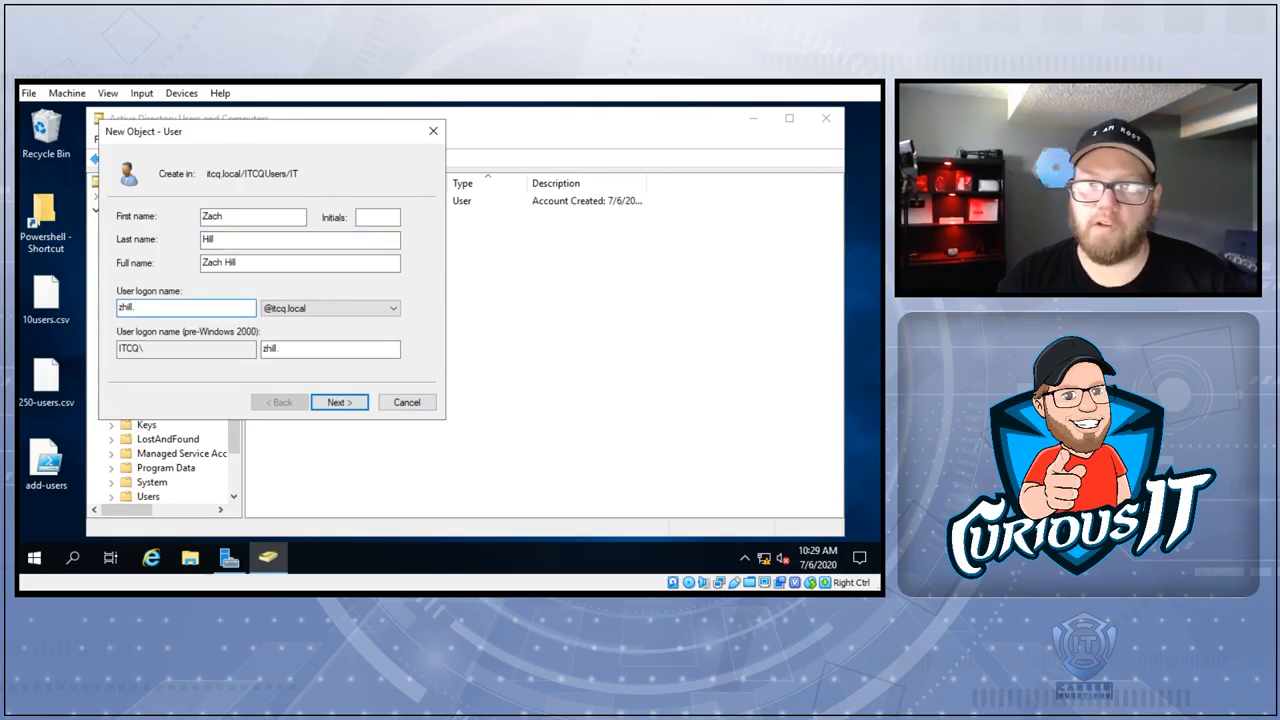
{"action": "type", "text": ".admin"}
{"action": "left_click", "coordinate": [300, 262]}
{"action": "type", "text": " - Admin"}
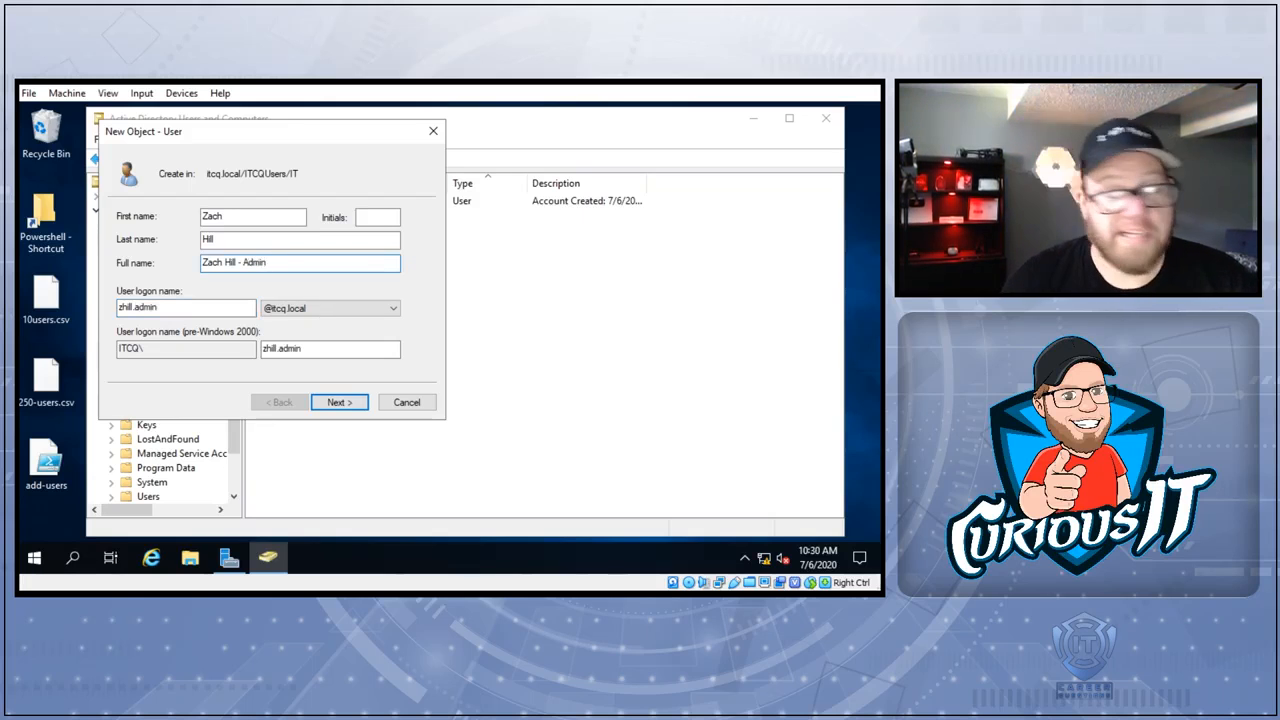
{"action": "left_click", "coordinate": [330, 348]}
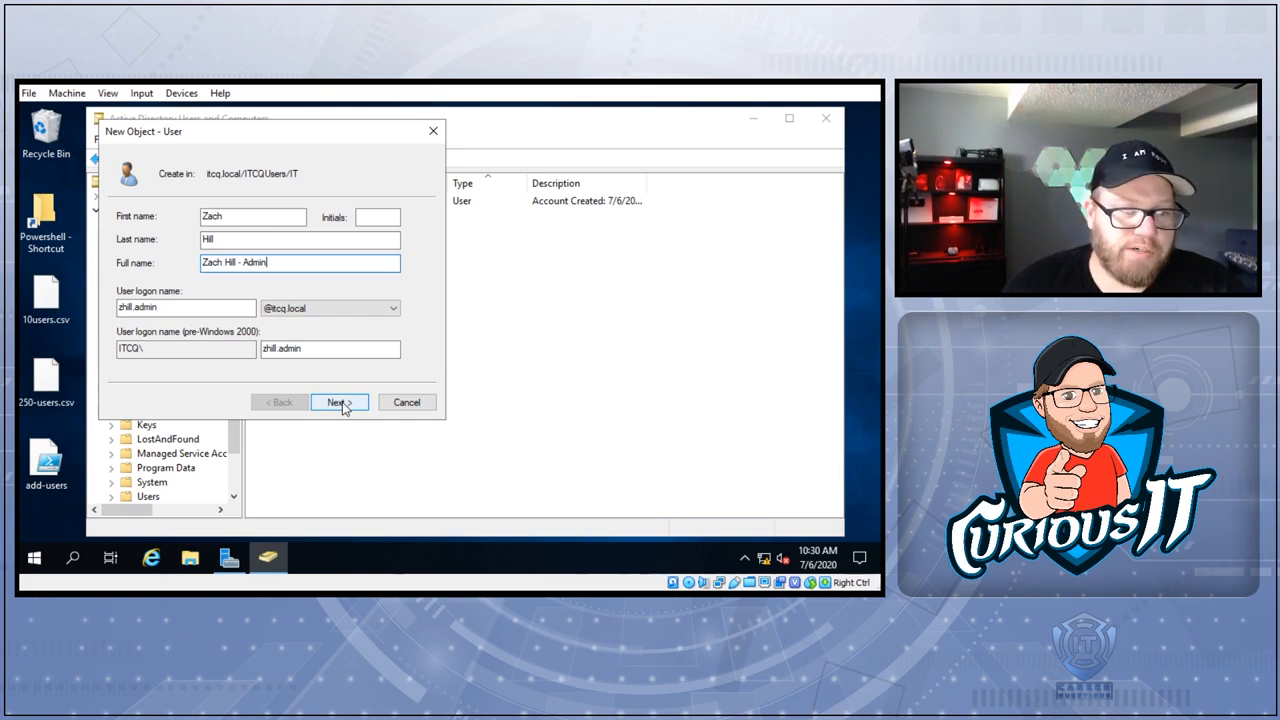
{"action": "left_click", "coordinate": [338, 402]}
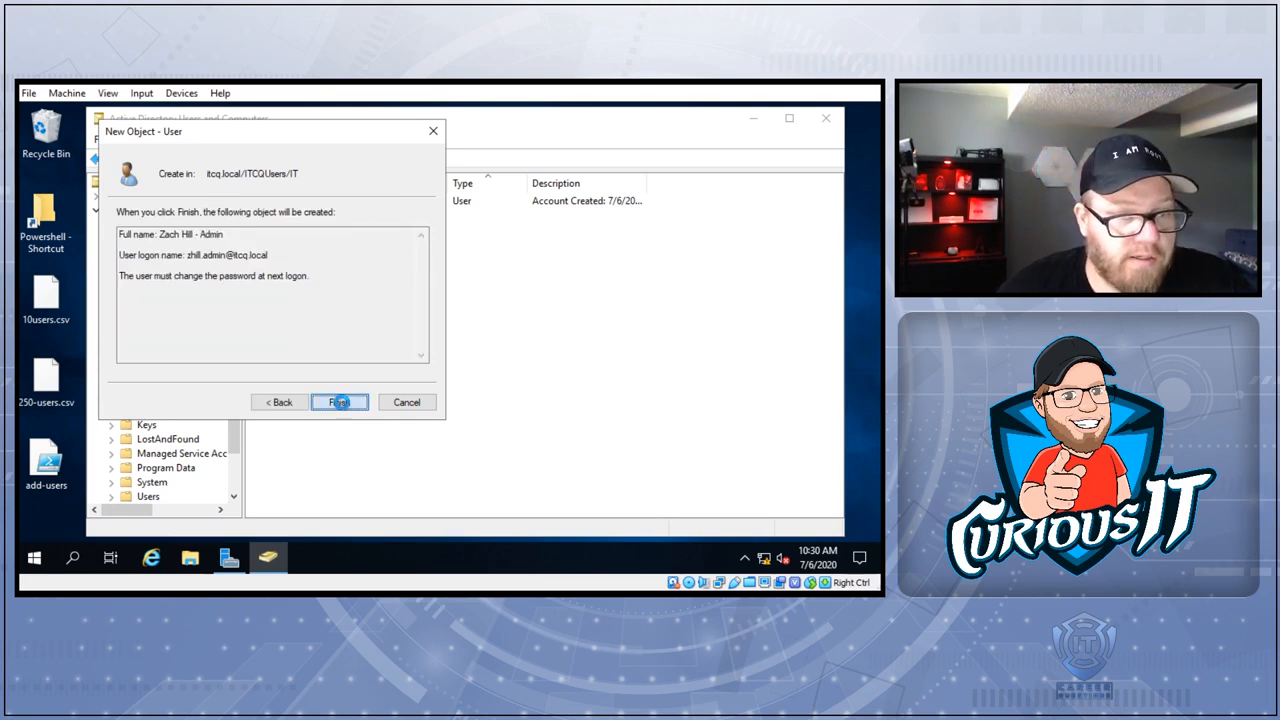
{"action": "left_click", "coordinate": [339, 401]}
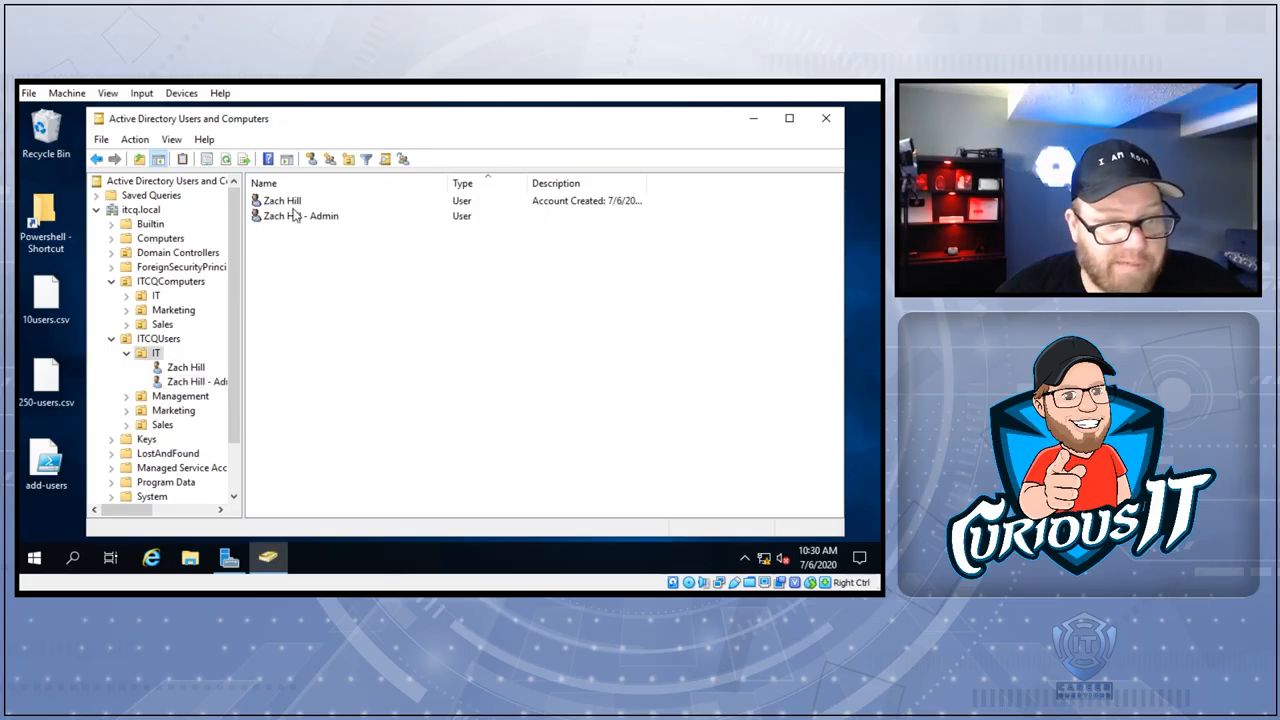
{"action": "left_click", "coordinate": [300, 216]}
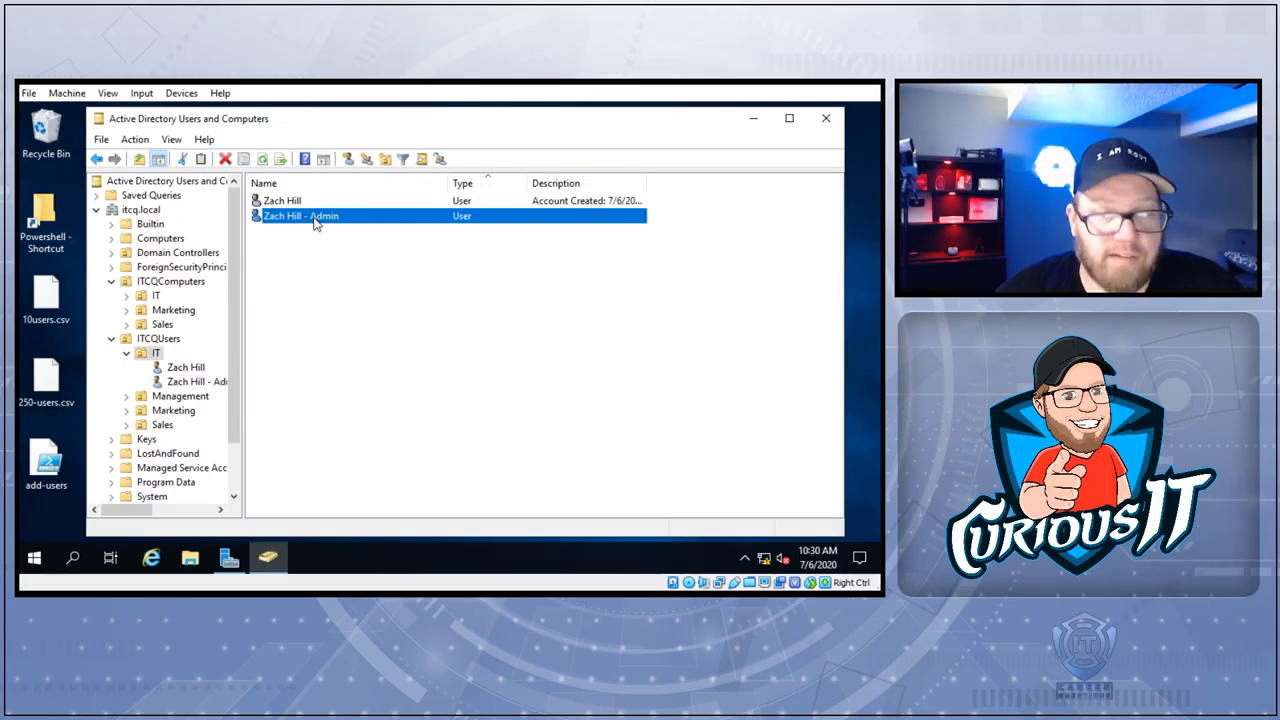
{"action": "right_click", "coordinate": [300, 216]}
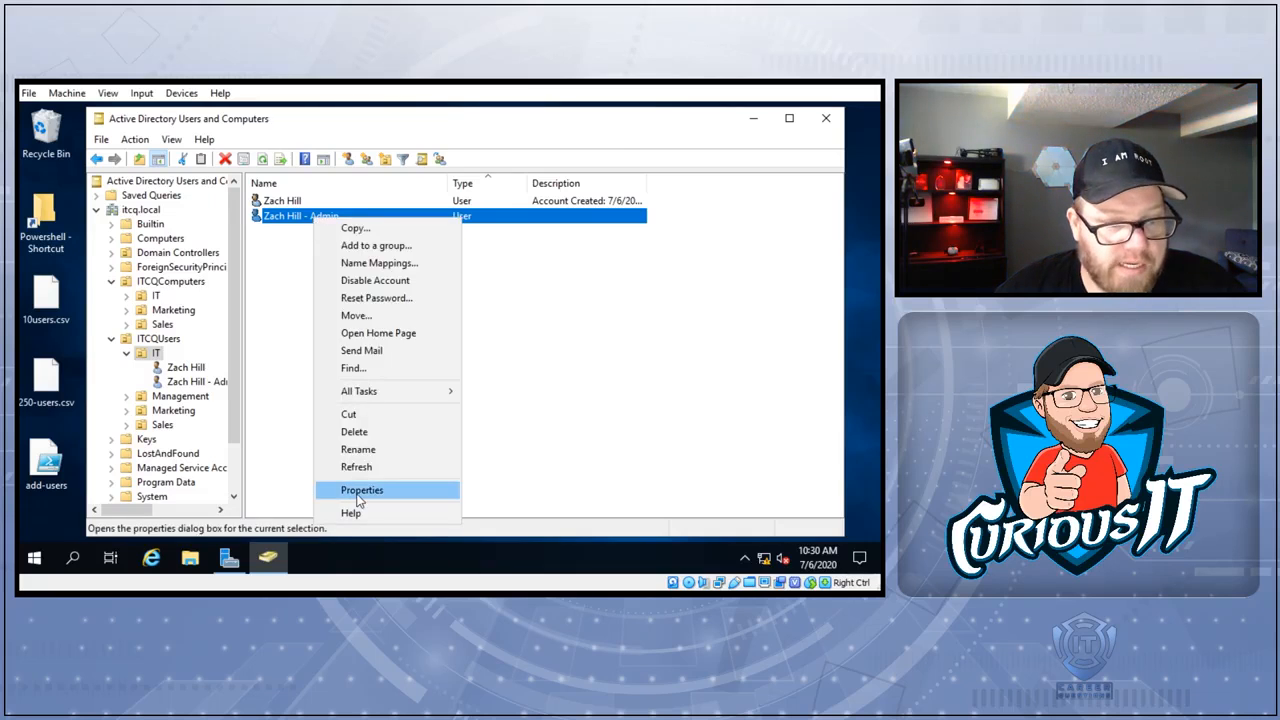
{"action": "left_click", "coordinate": [362, 489]}
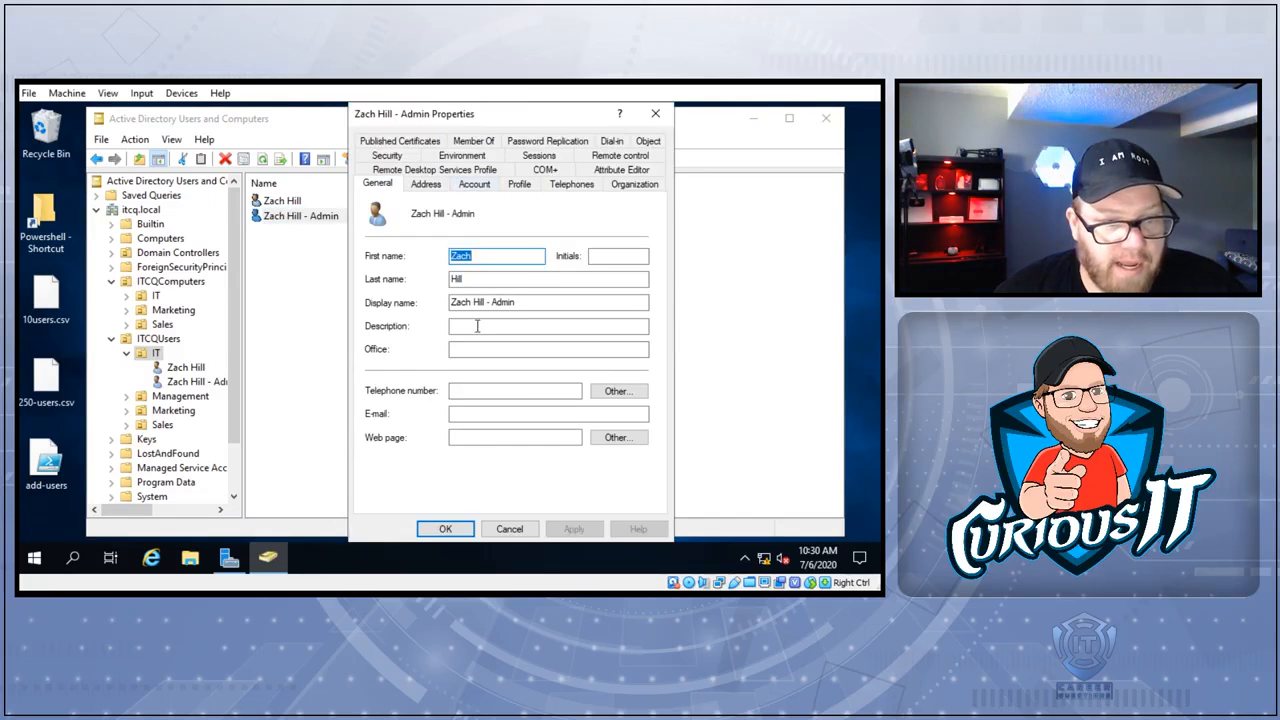
Try description text ('Created 7/1', 'VIP Admin', 'CEO'), leave it blank, and move the dialog aside
{"action": "left_click", "coordinate": [547, 325]}
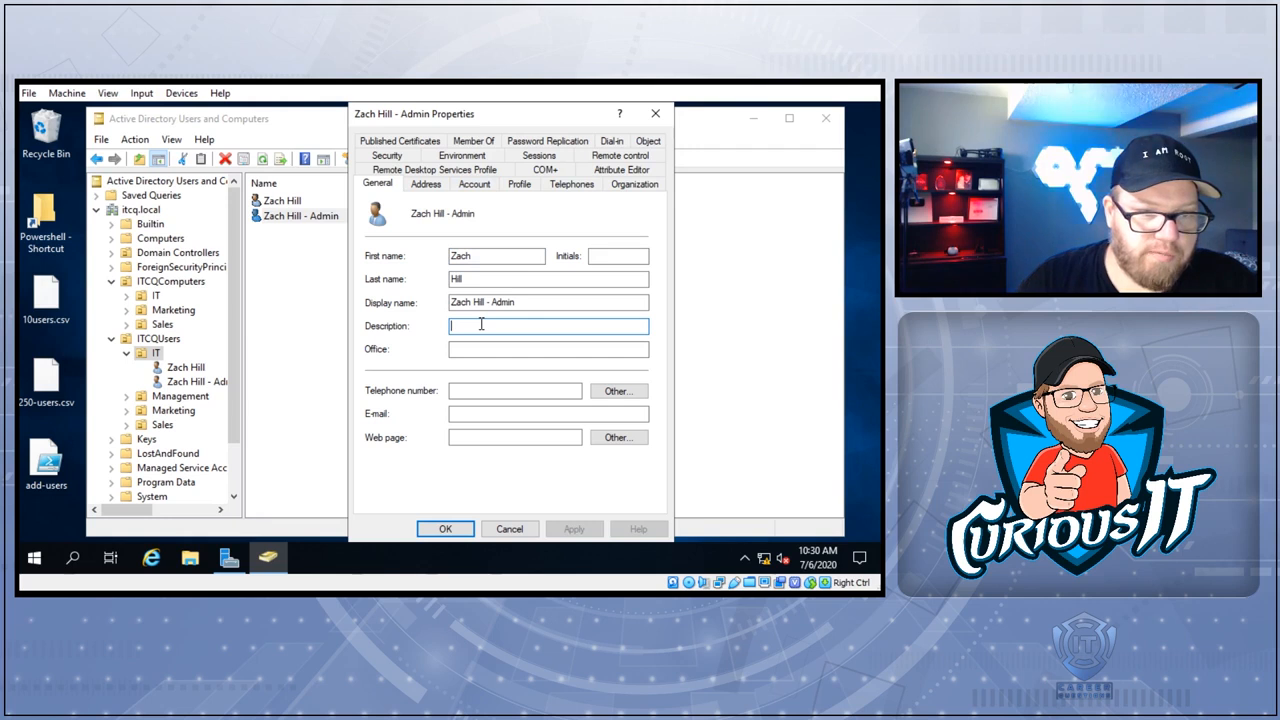
{"action": "type", "text": "Created"}
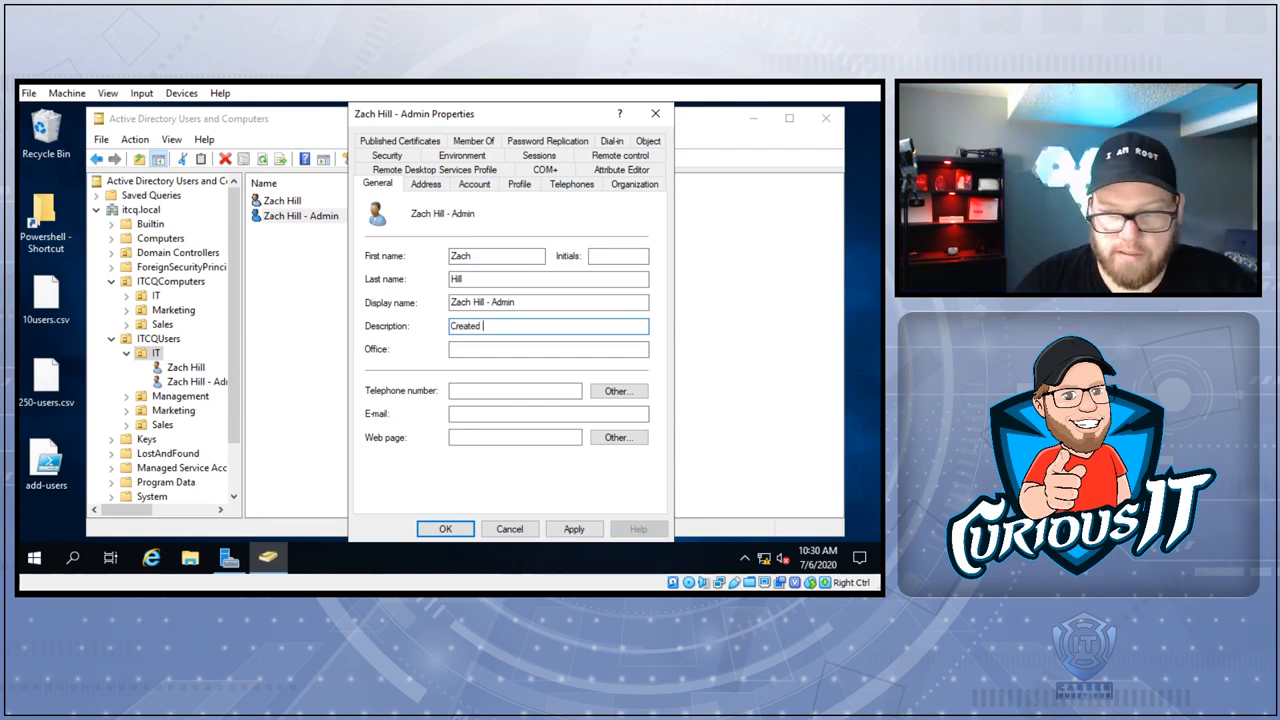
{"action": "type", "text": "7/1"}
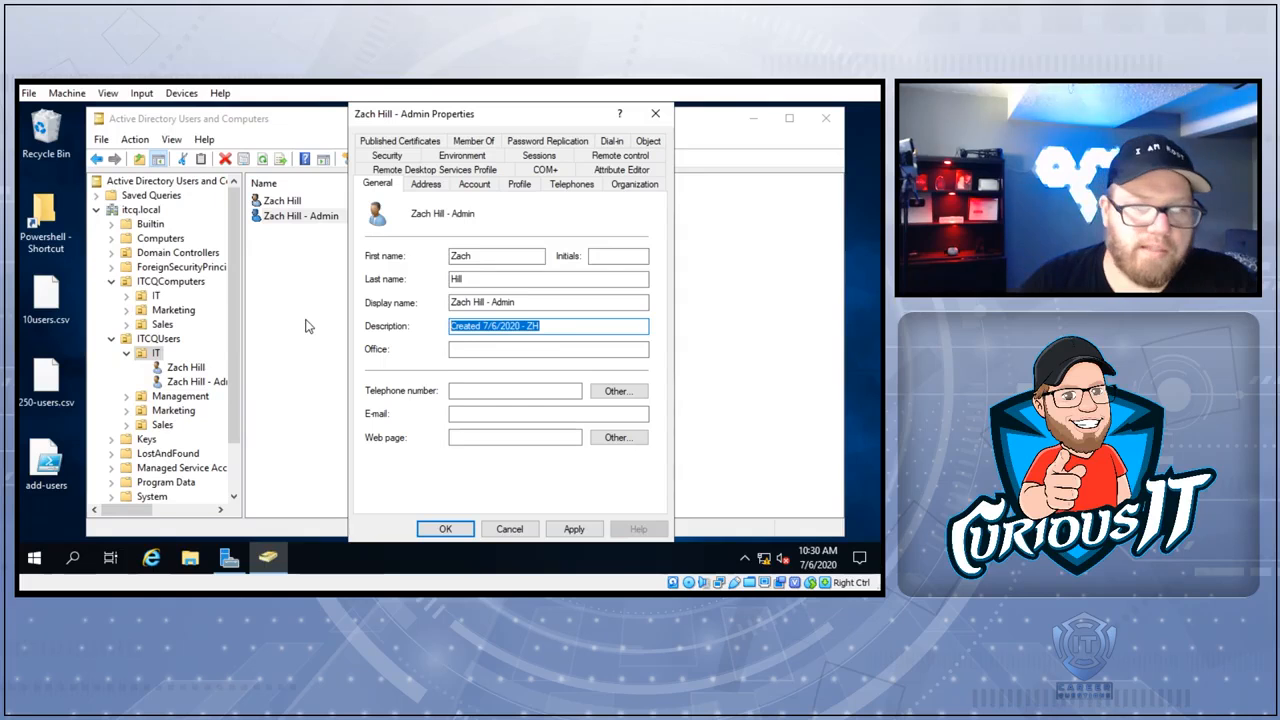
{"action": "type", "text": "VIP Admin"}
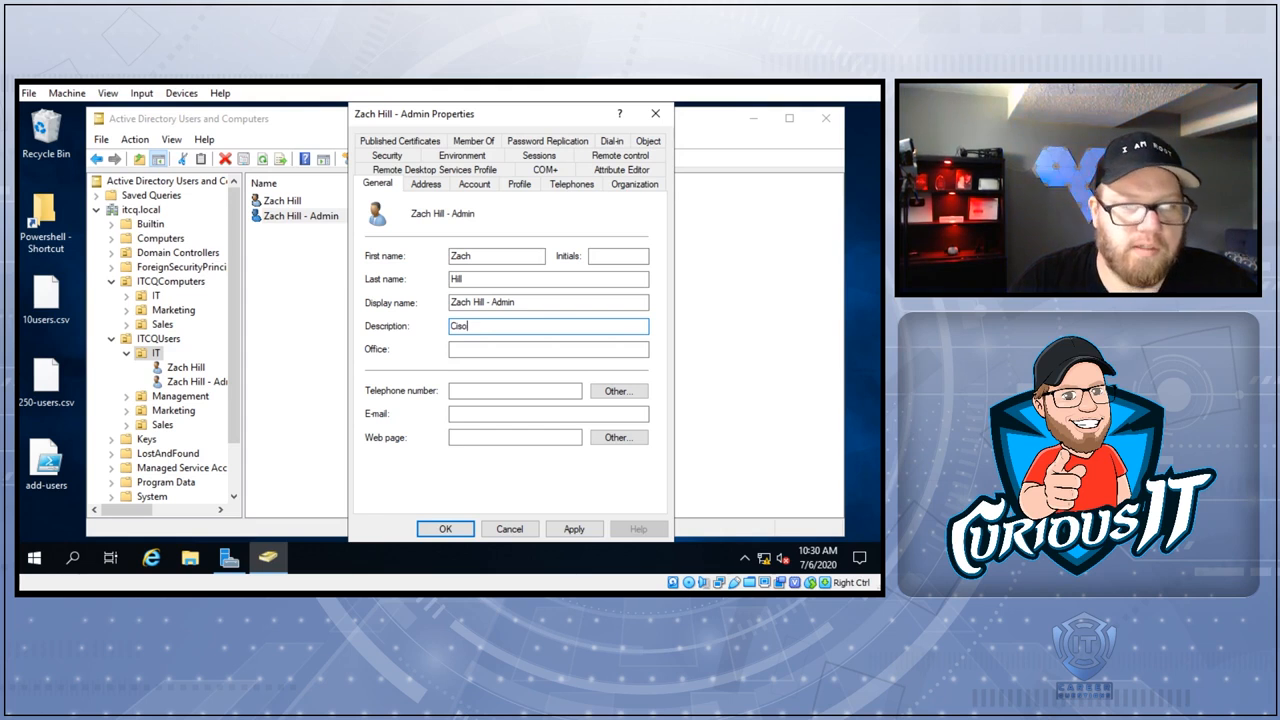
{"action": "type", "text": "CEO"}
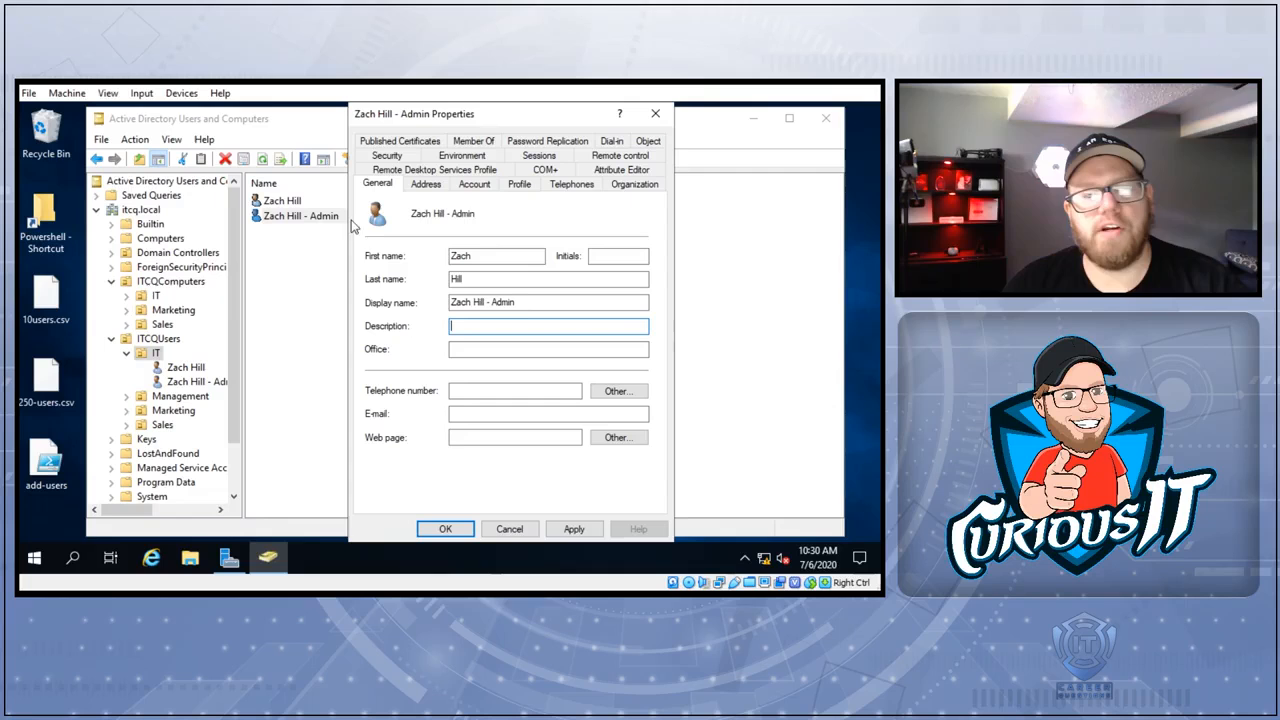
{"action": "mouse_move", "coordinate": [380, 248]}
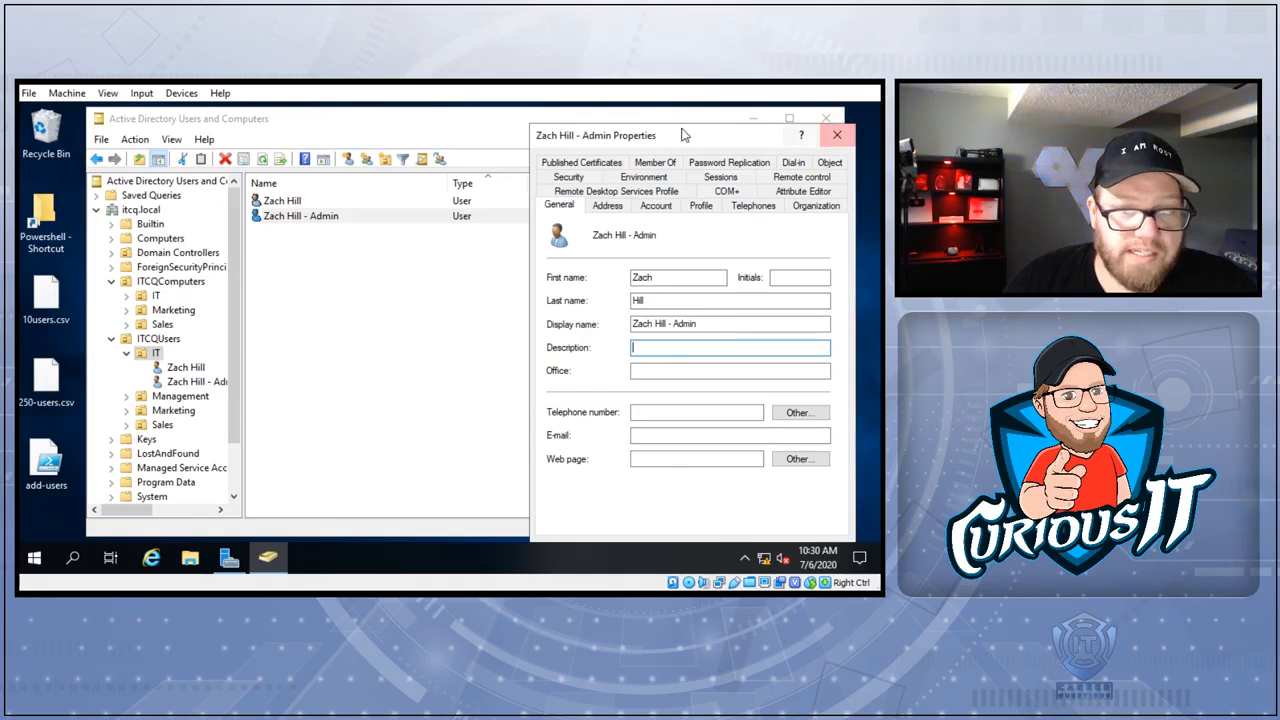
{"action": "left_click_drag", "start_coordinate": [596, 135], "coordinate": [456, 242]}
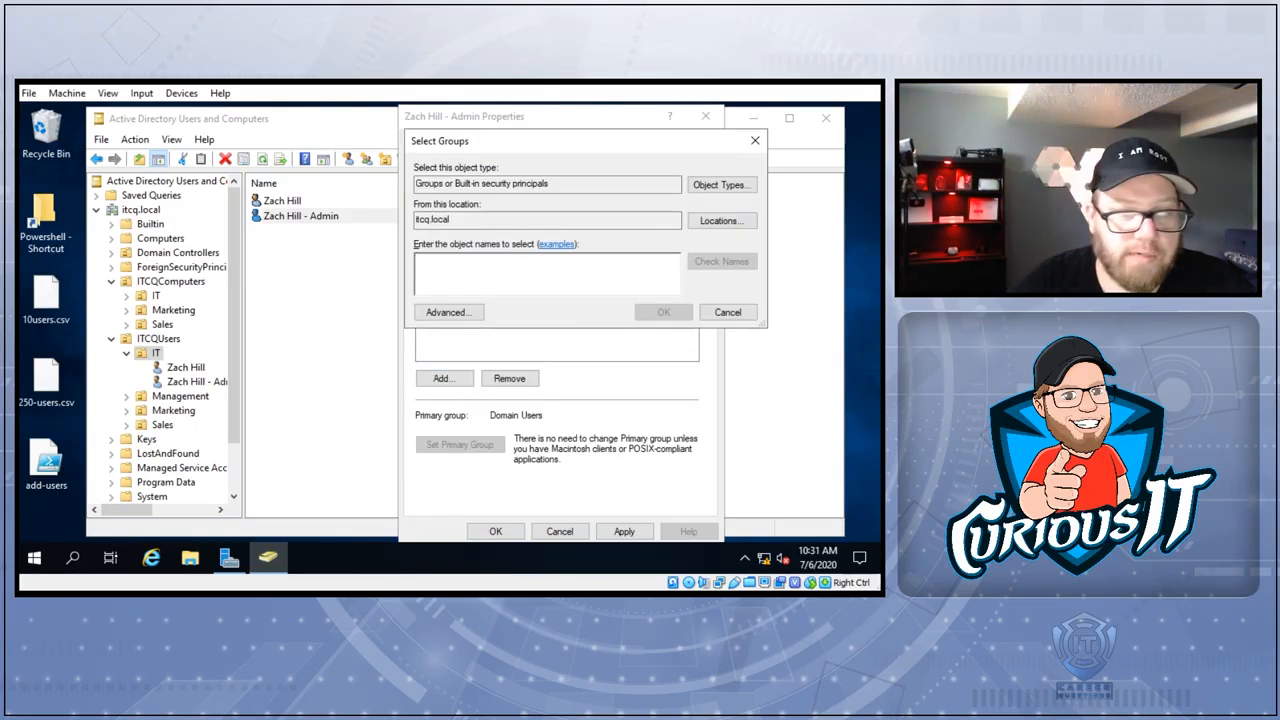
{"action": "type", "text": "Administrators"}
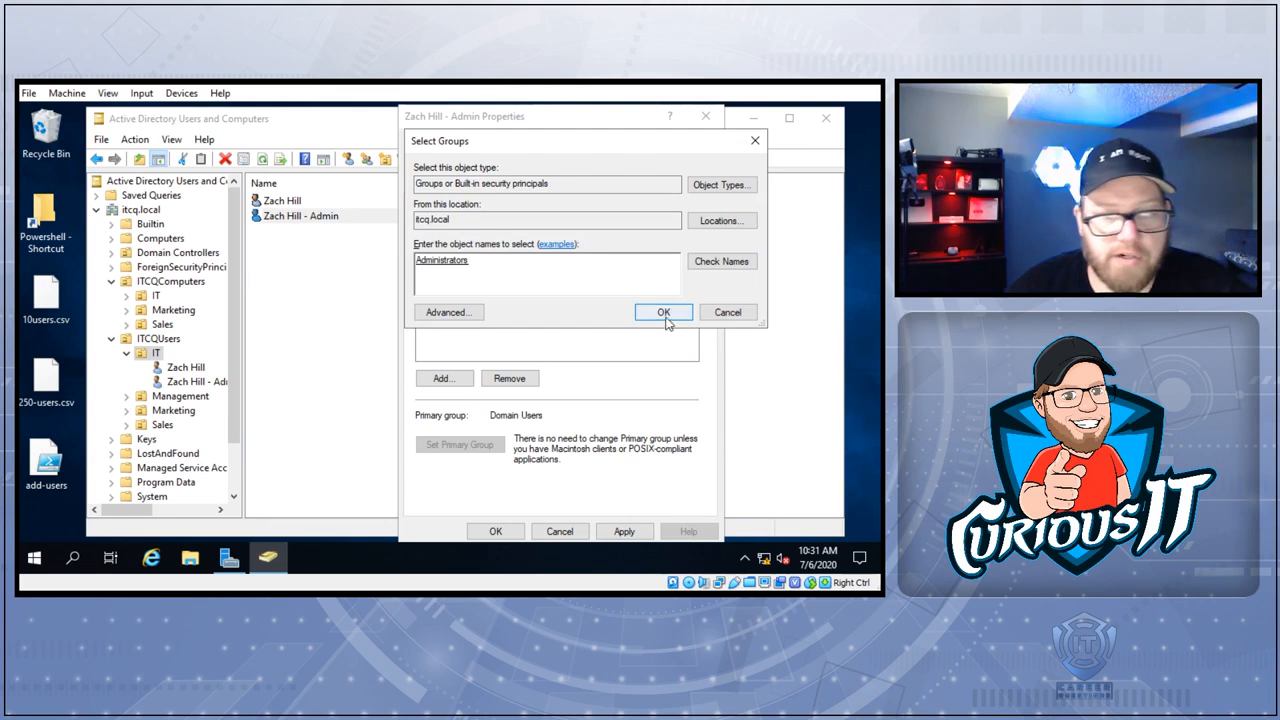
{"action": "left_click", "coordinate": [663, 312]}
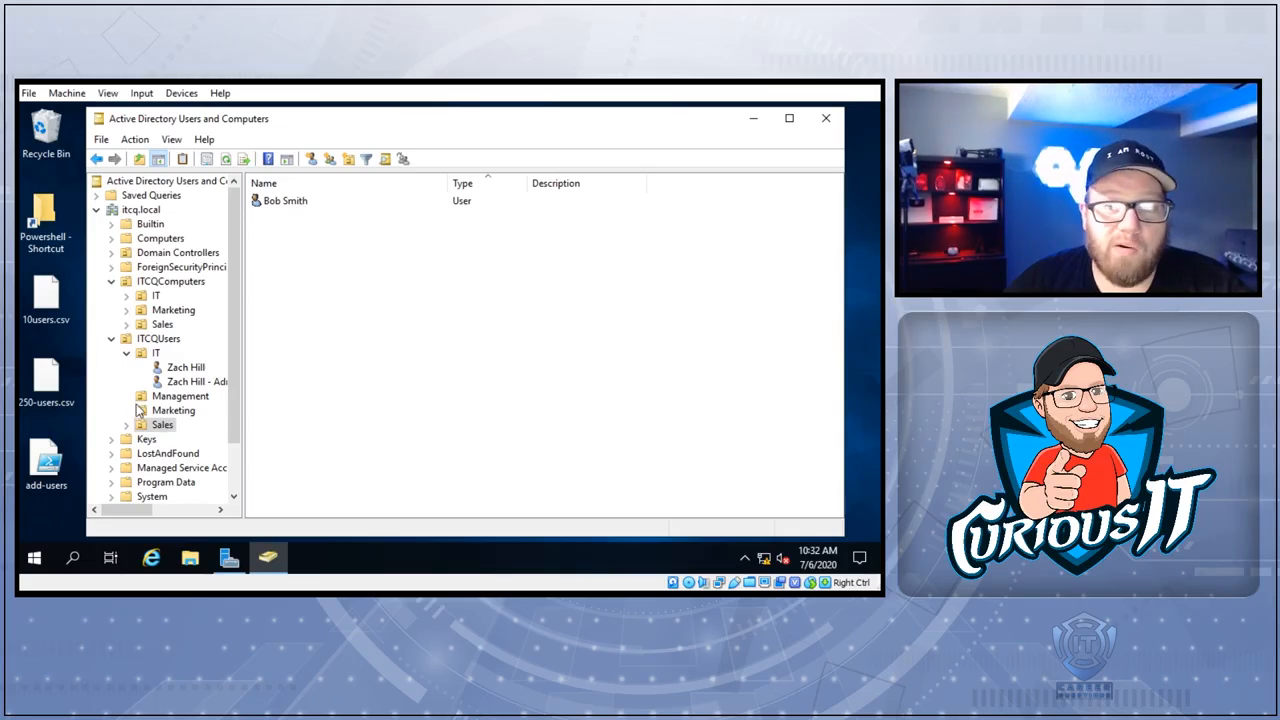
Select the Management unit under ITCQUsers to view its empty contents
{"action": "left_click", "coordinate": [181, 396]}
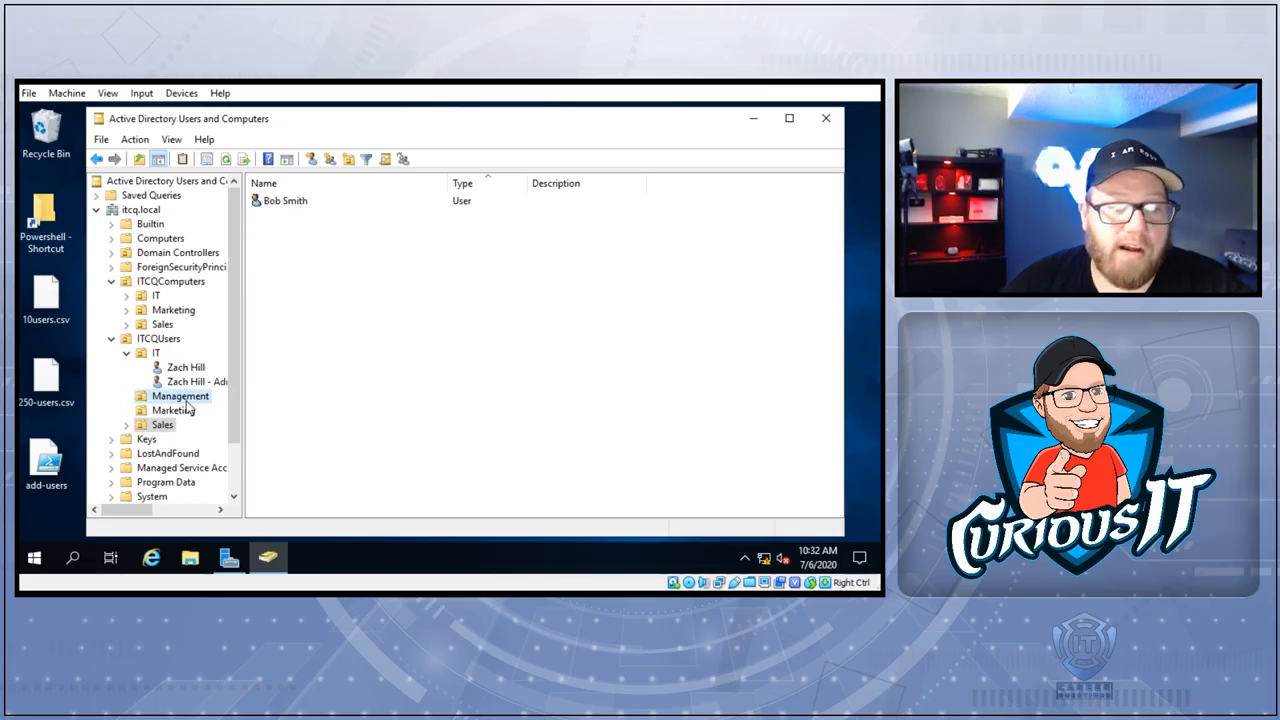
{"action": "left_click", "coordinate": [173, 410]}
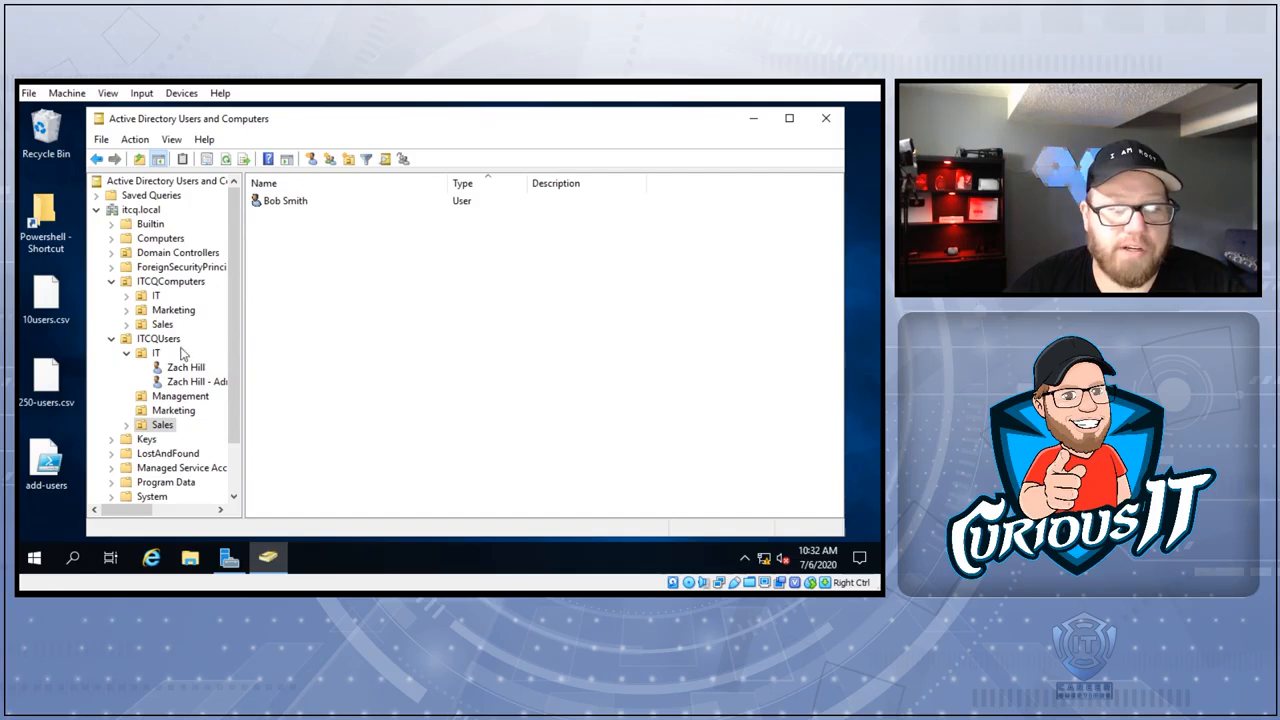
{"action": "left_click", "coordinate": [181, 395]}
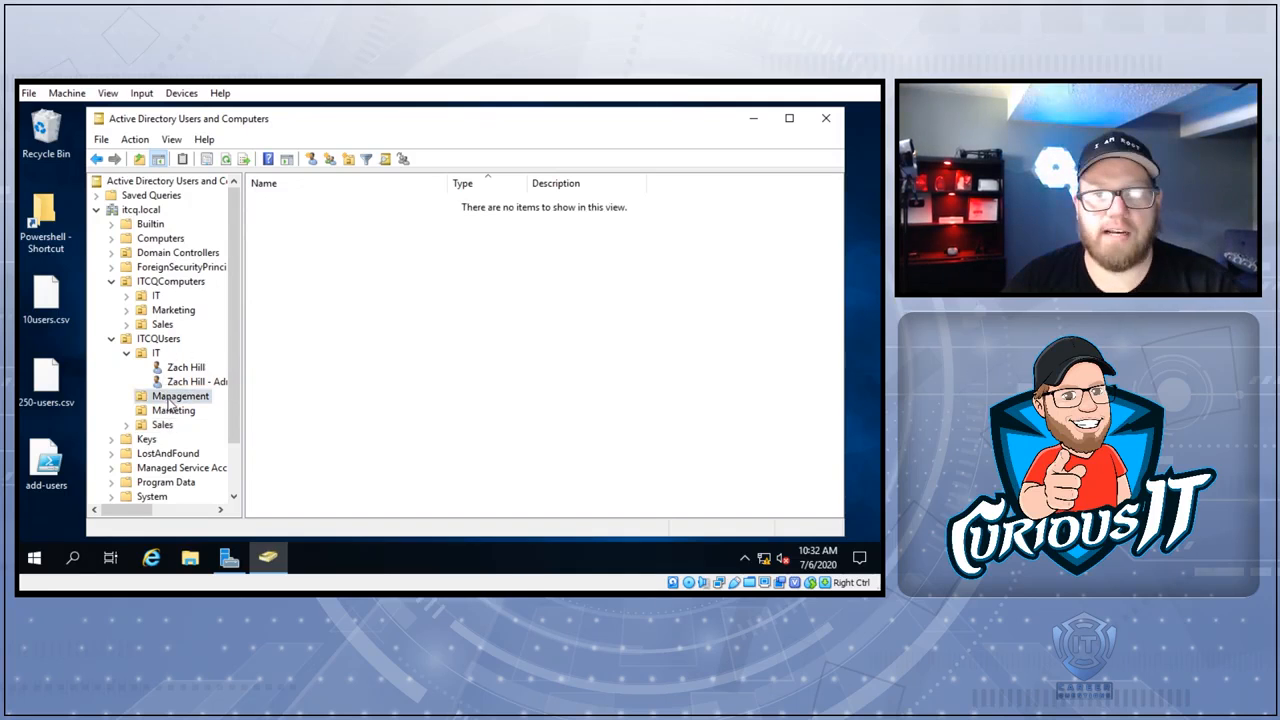